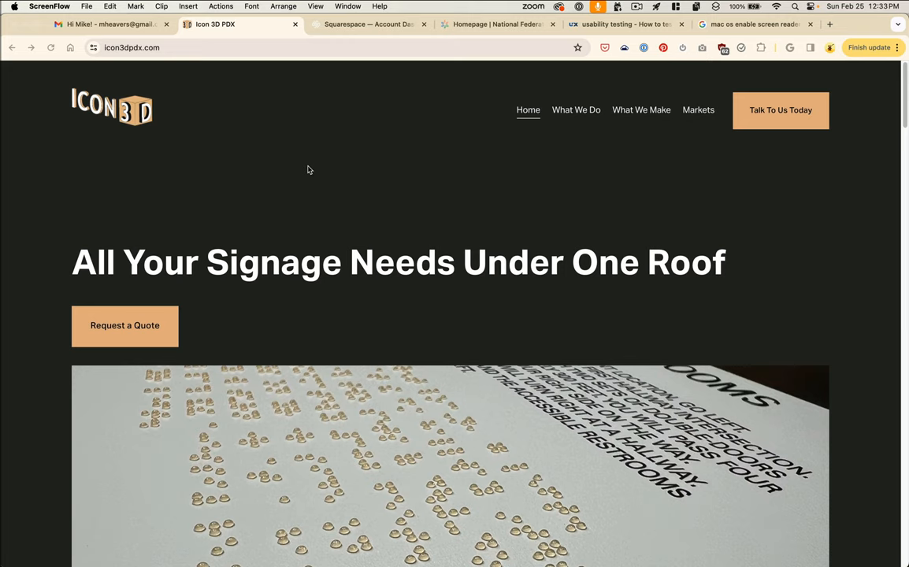
- Start VoiceOver with Command-F5 and confirm Use VoiceOver so it reads the homepage links
key(cmd+f5)
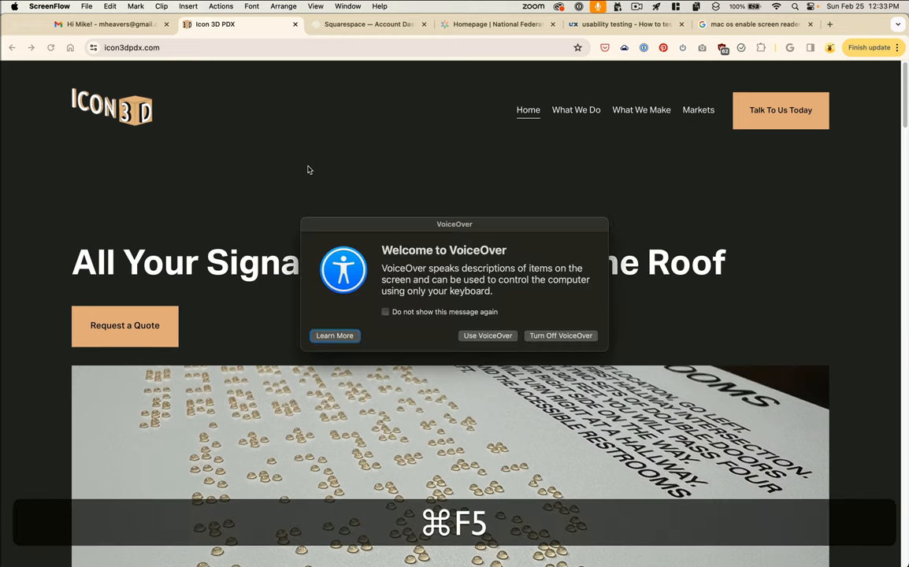
key(cmd+f5)
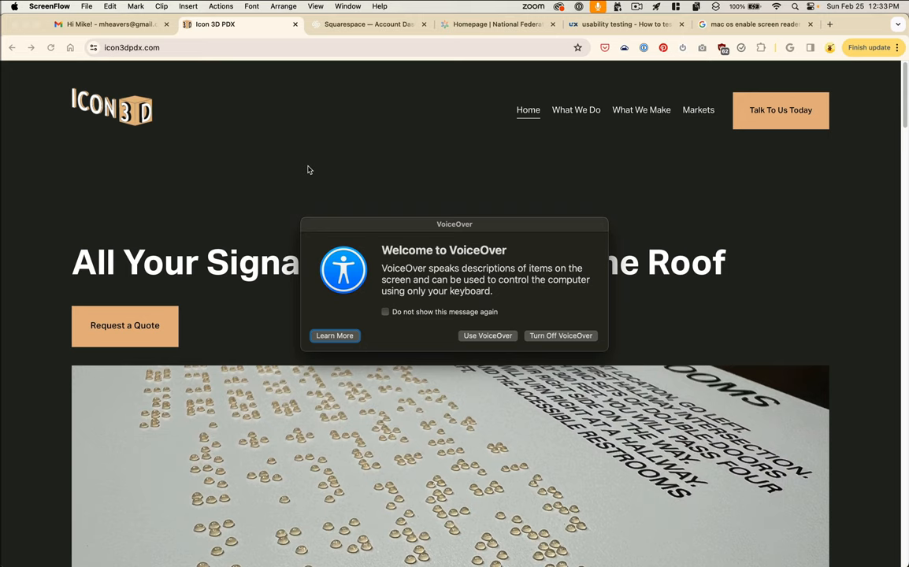
mouse_move(494, 342)
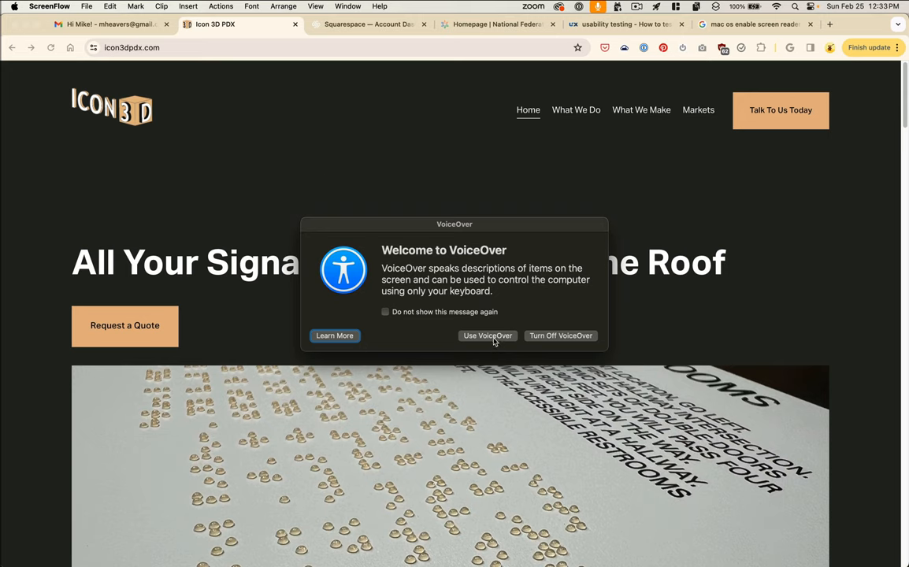
click(487, 335)
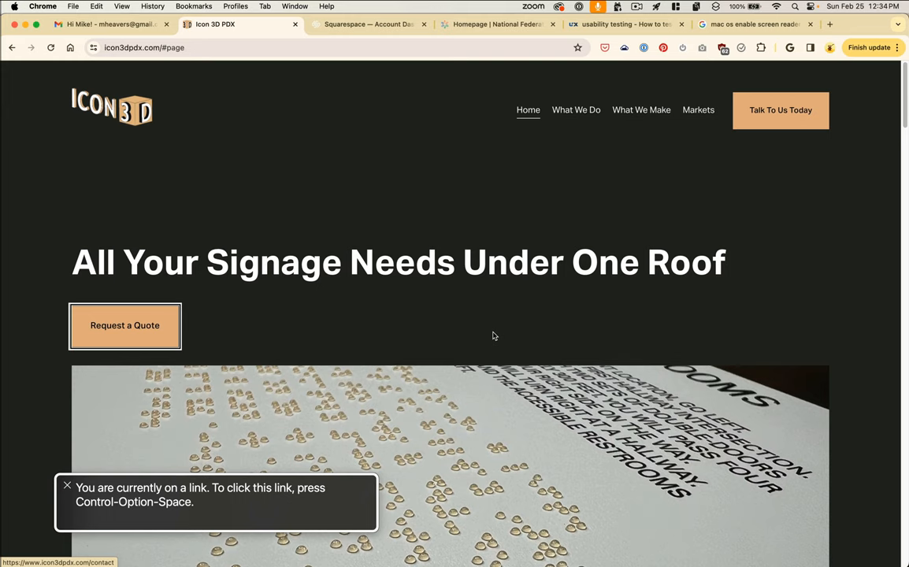
click(124, 325)
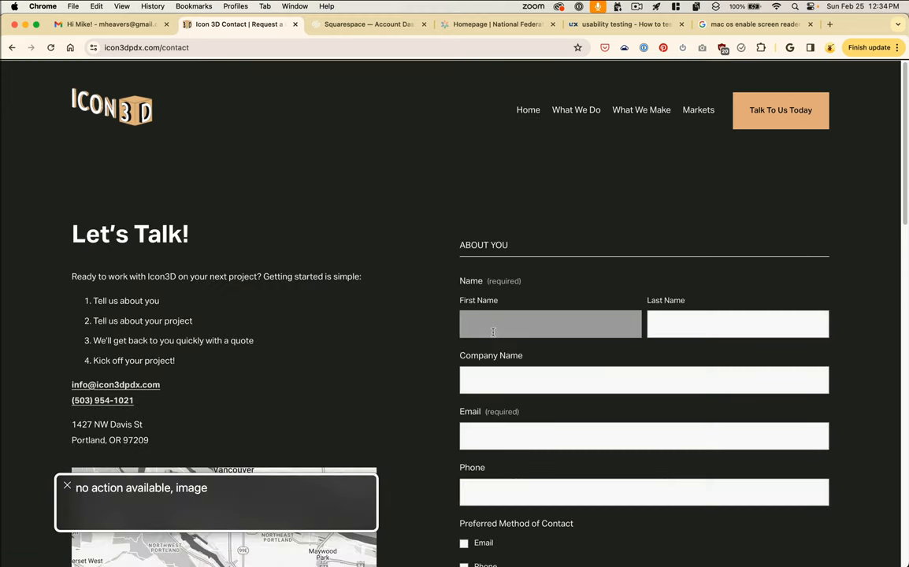
key(tab)
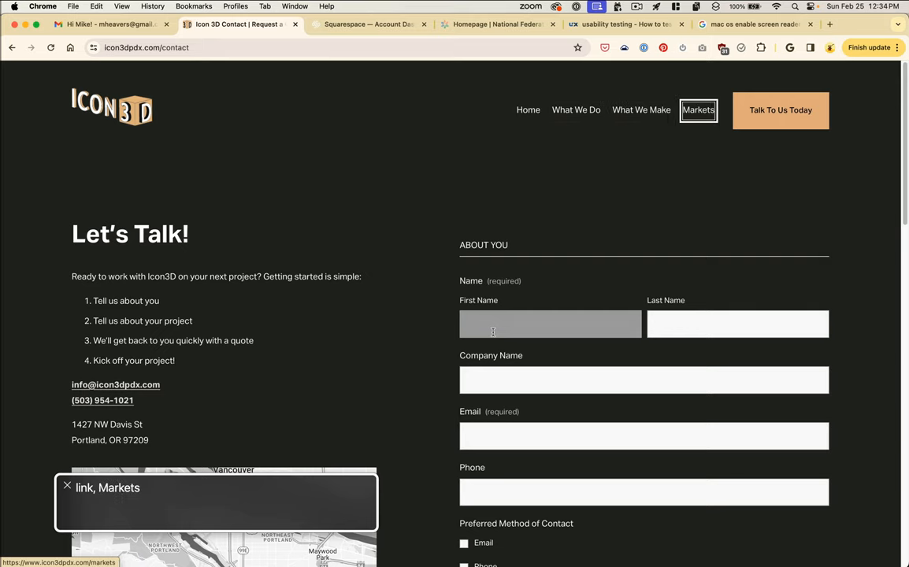
mouse_move(780, 109)
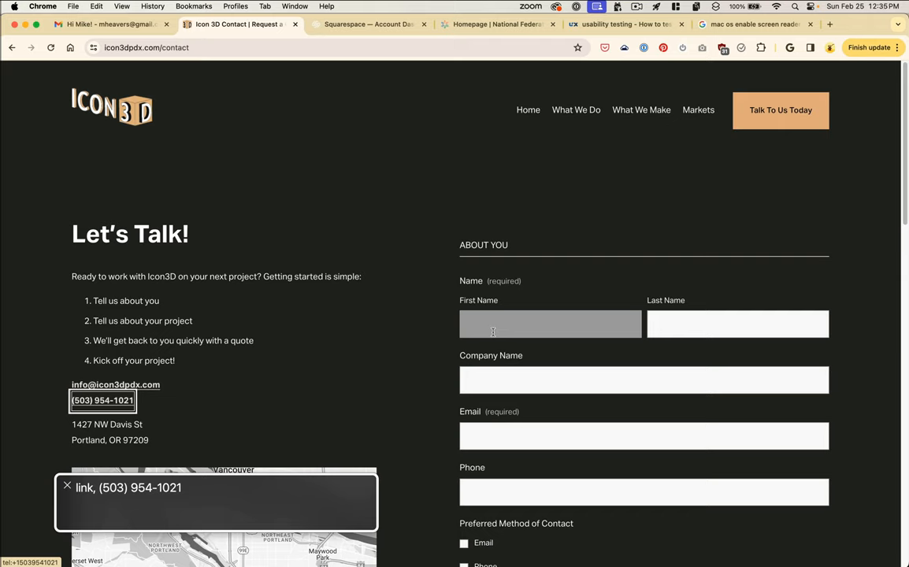
click(102, 400)
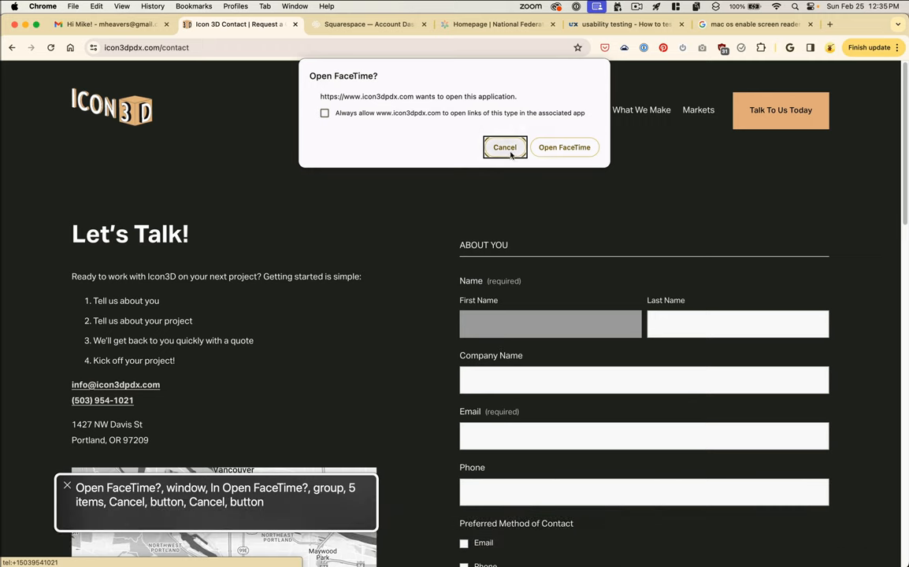
- Cancel the FaceTime prompt, scroll into the contact form, and show the page context menu
click(504, 147)
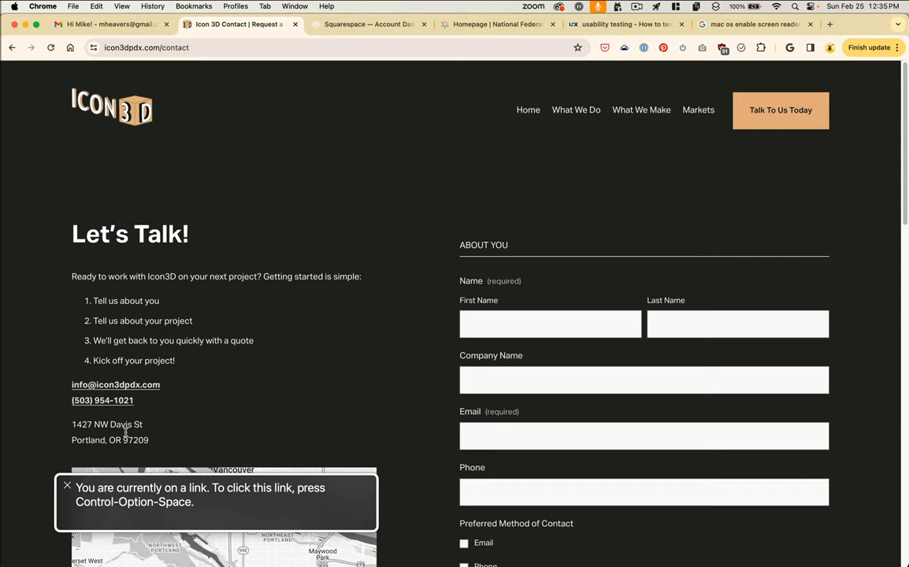
scroll(down, 3)
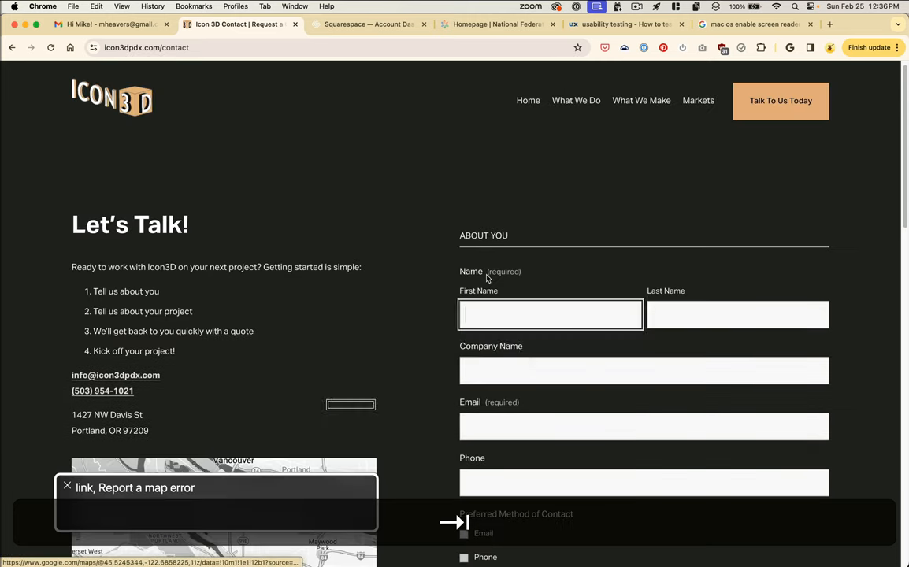
click(550, 314)
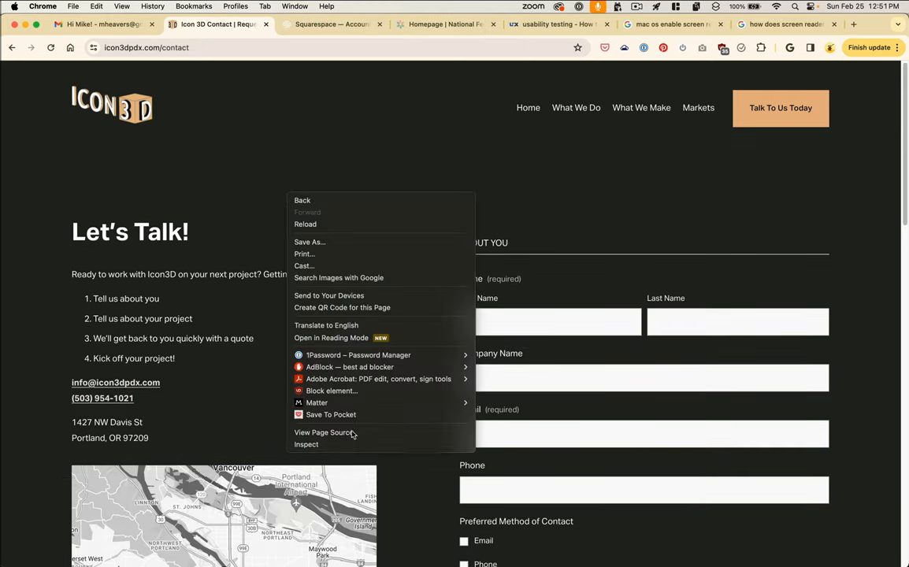
- Inspect the Let's Talk heading and block markup, then search 'html section'
click(306, 444)
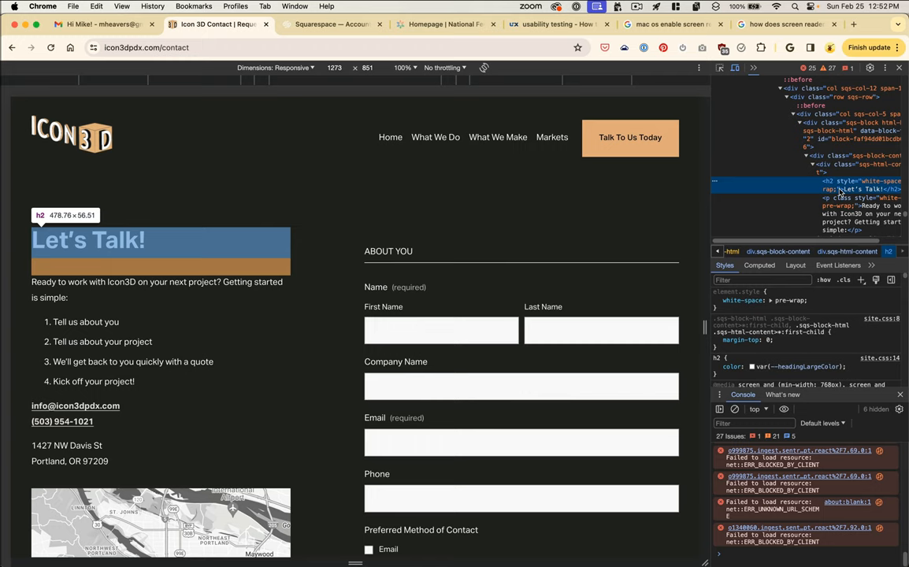
mouse_move(843, 191)
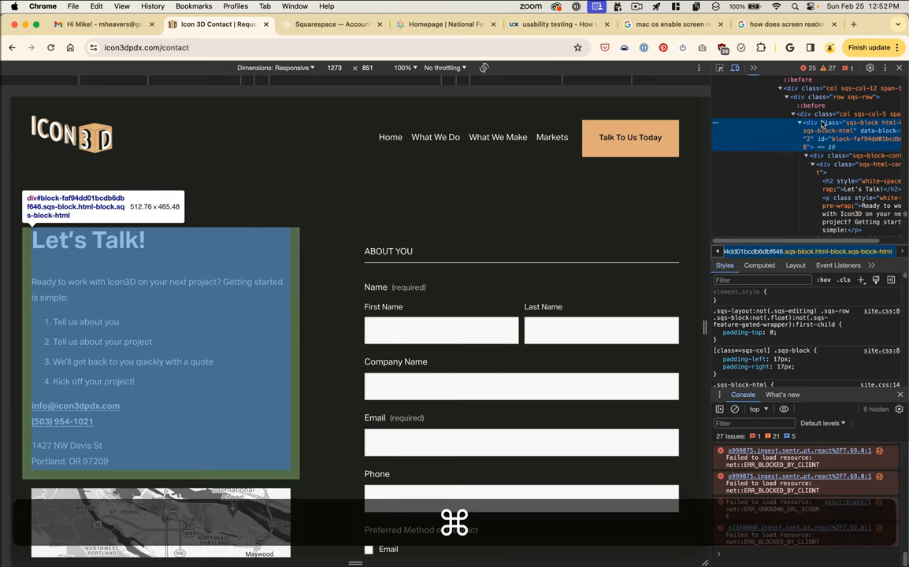
text(html section tag)
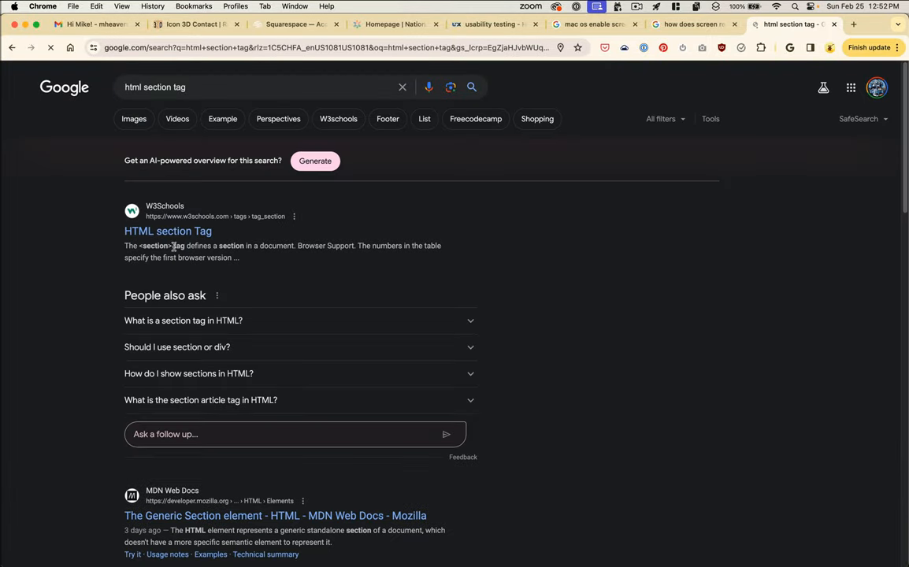
- Read W3Schools pages for the section, article and aside tags, reaching W3C's Content Structure tutorial
click(167, 231)
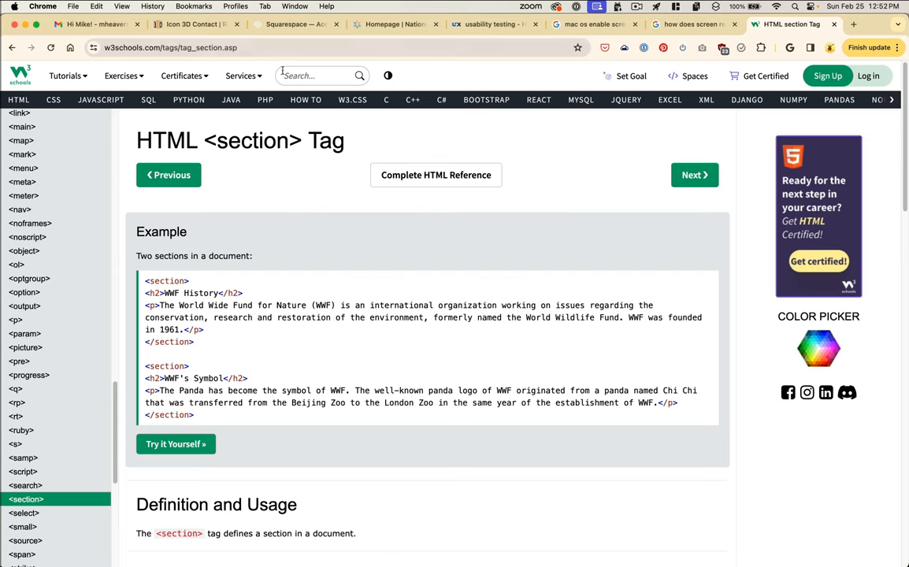
text(article)
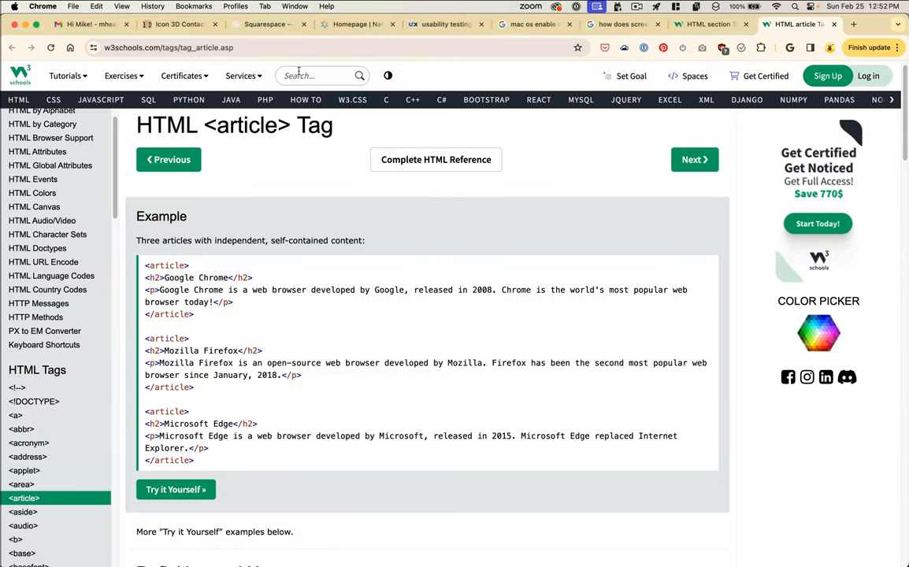
text(side)
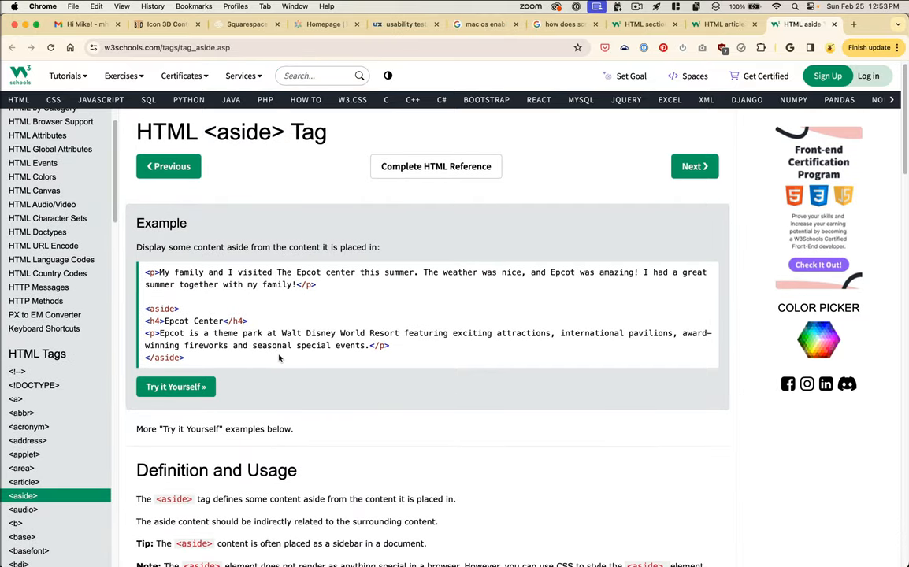
scroll(down, 3)
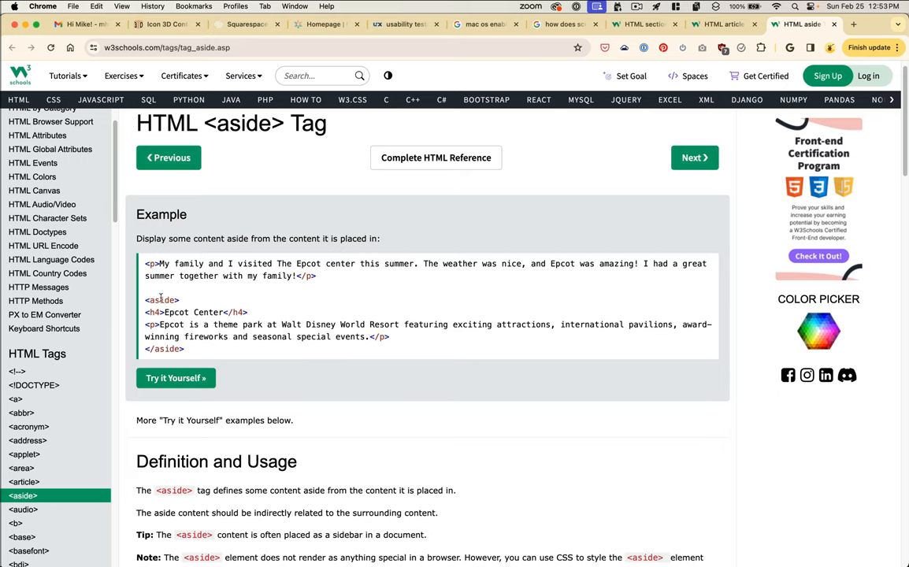
click(534, 23)
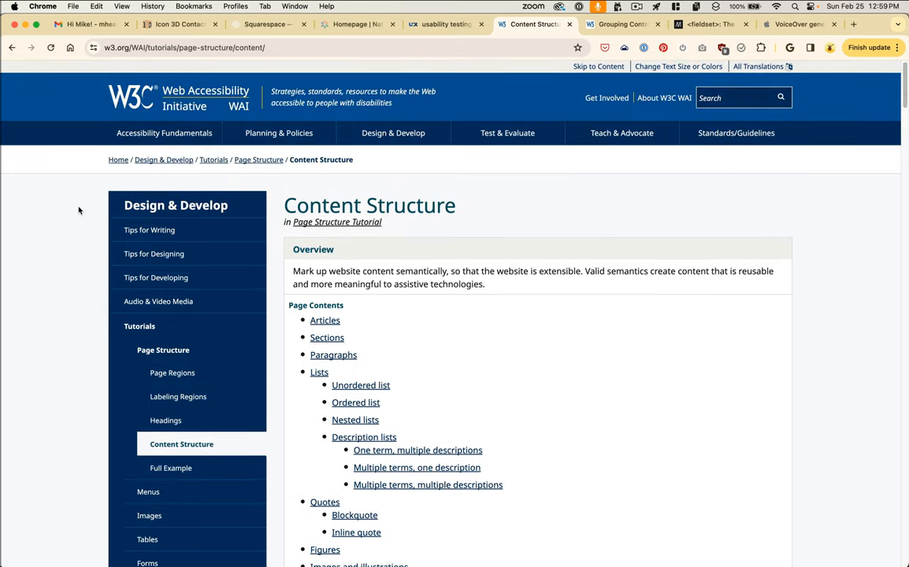
- Scroll through the Content Structure tutorial and open the Forms tutorial in a new tab
scroll(down, 3)
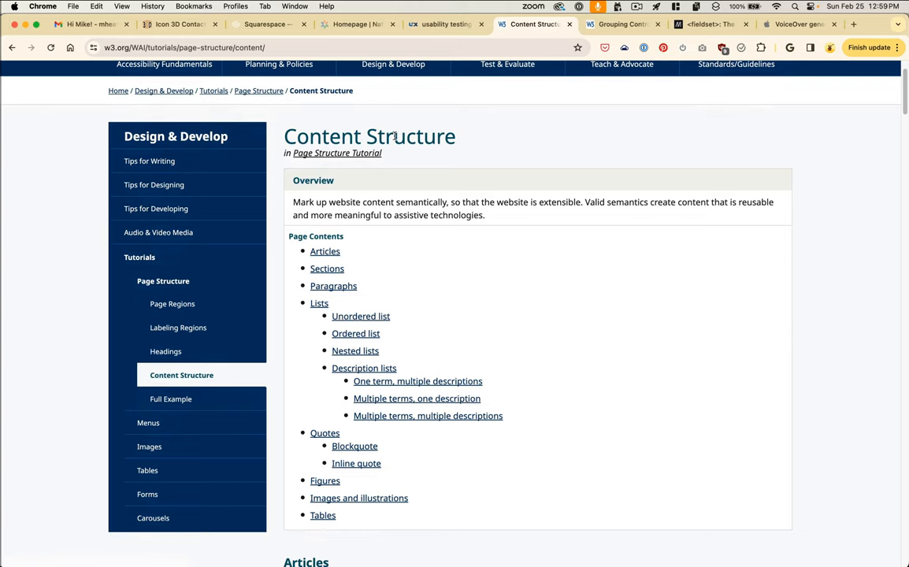
scroll(down, 3)
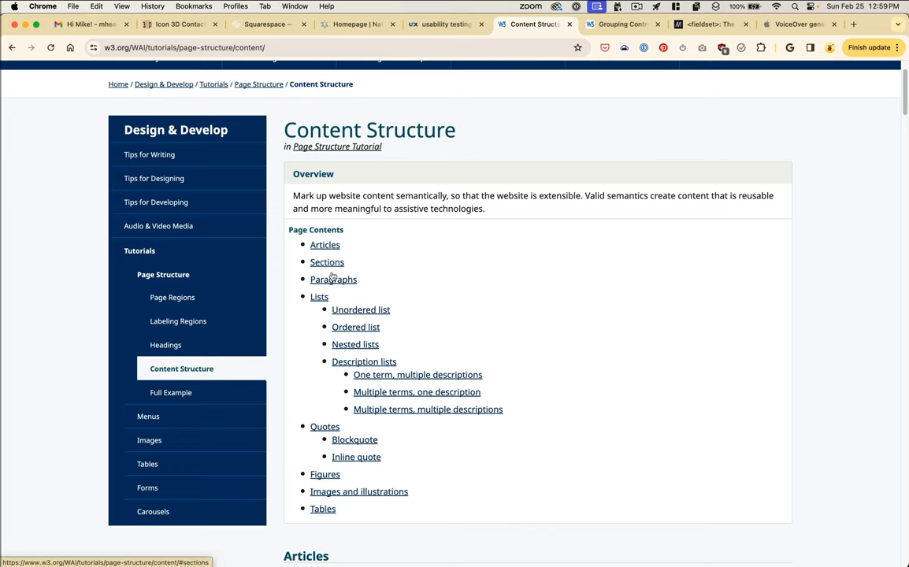
mouse_move(355, 344)
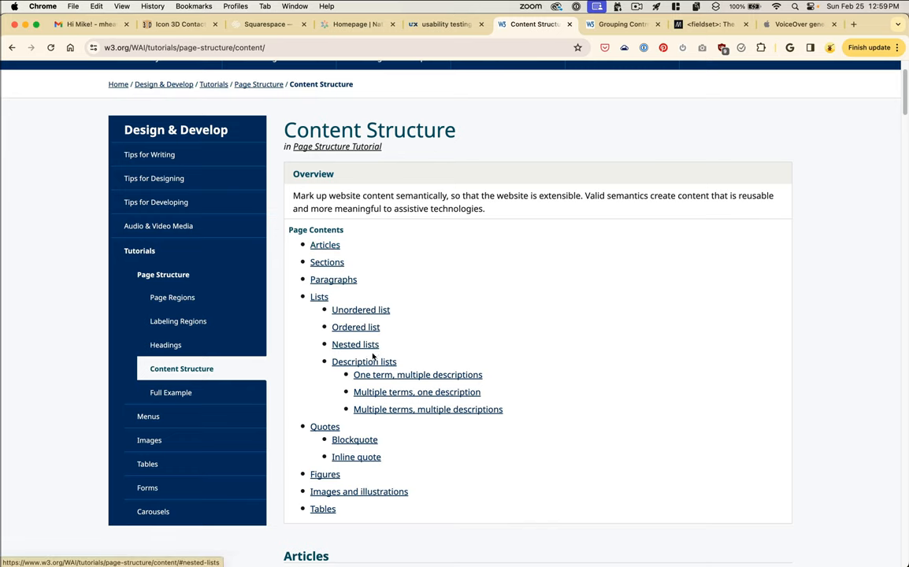
scroll(down, 3)
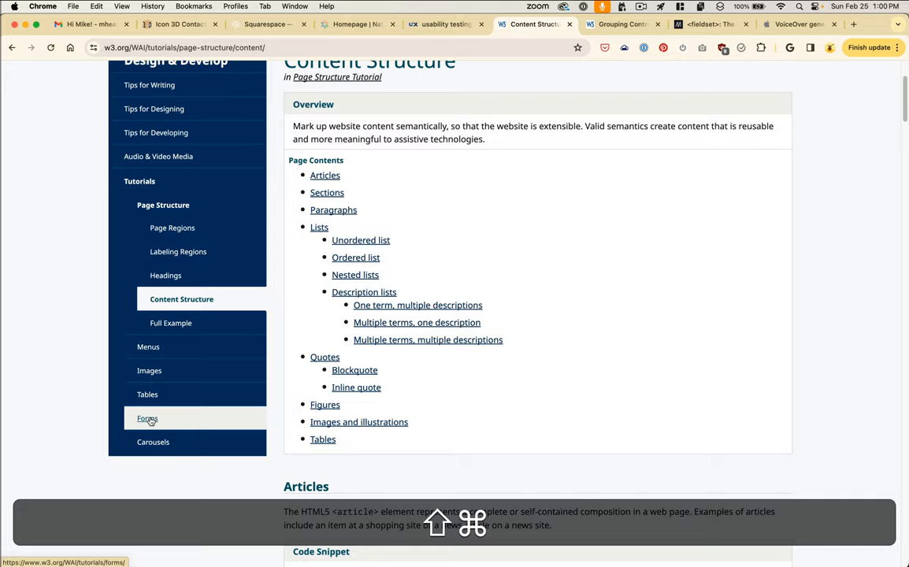
click(236, 24)
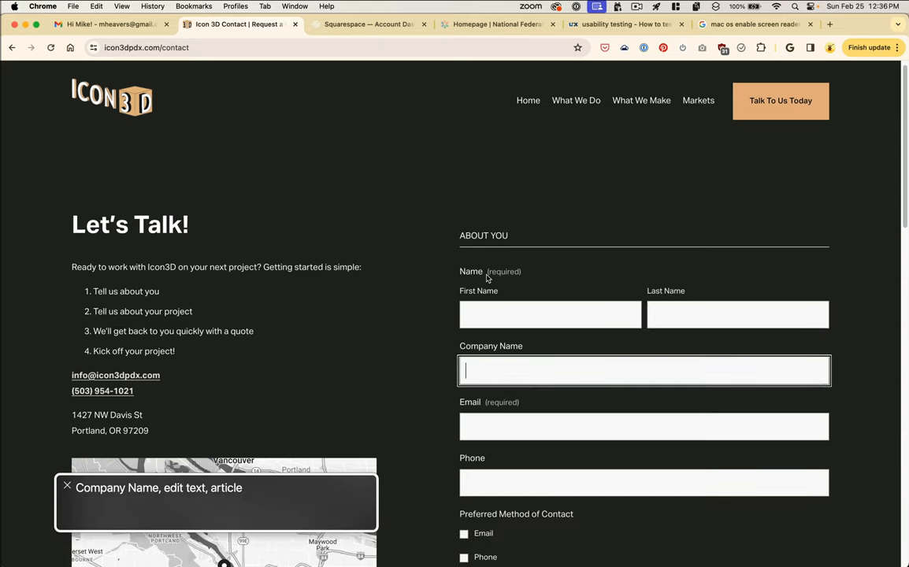
- Step VoiceOver through the required Email field and the Preferred Method of Contact options
click(643, 426)
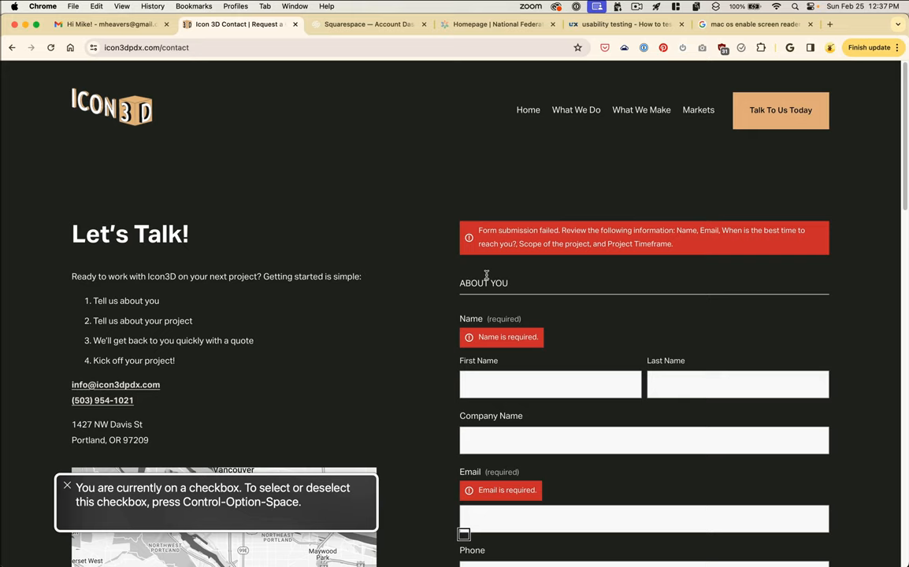
click(464, 534)
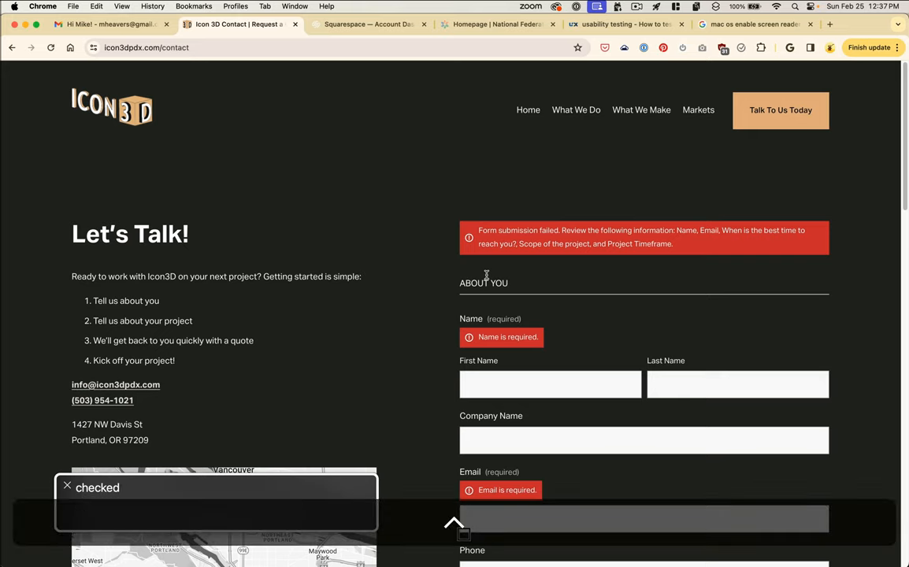
click(644, 519)
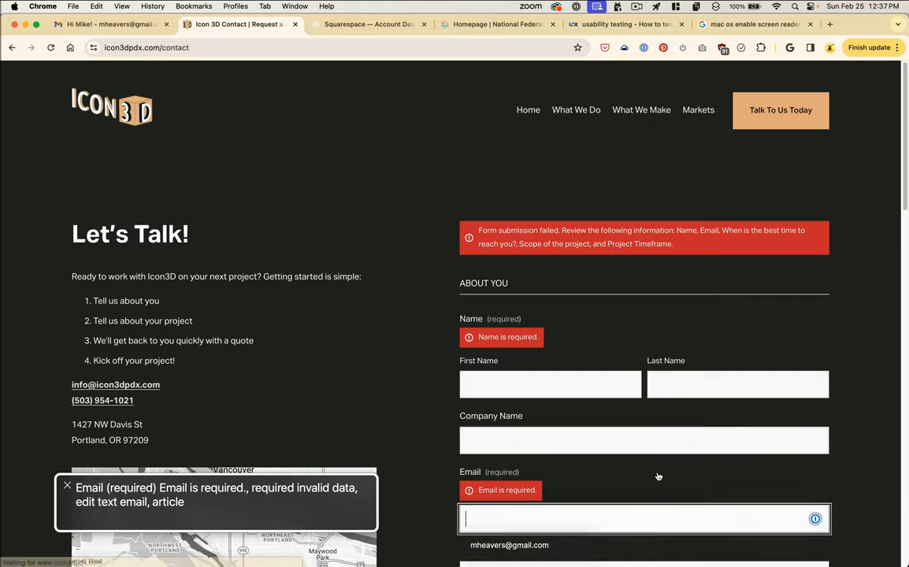
scroll(down, 3)
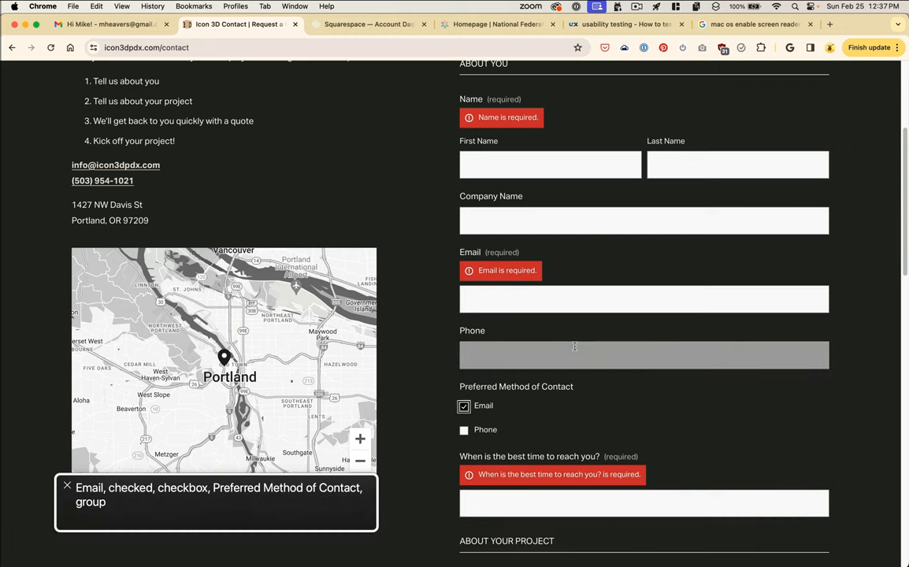
click(464, 406)
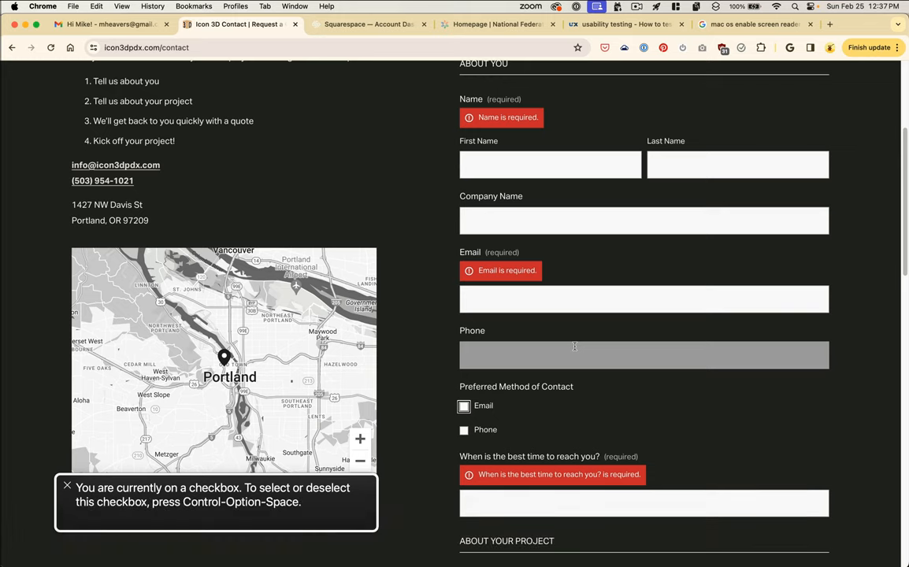
- Continue through the Best Time and Scope fields to the Installation project focus checkbox
click(644, 503)
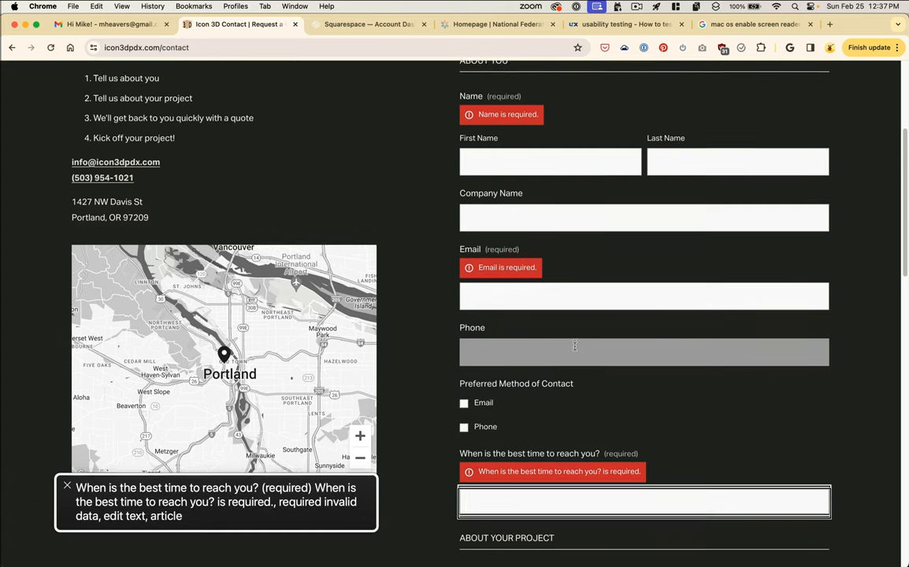
scroll(down, 3)
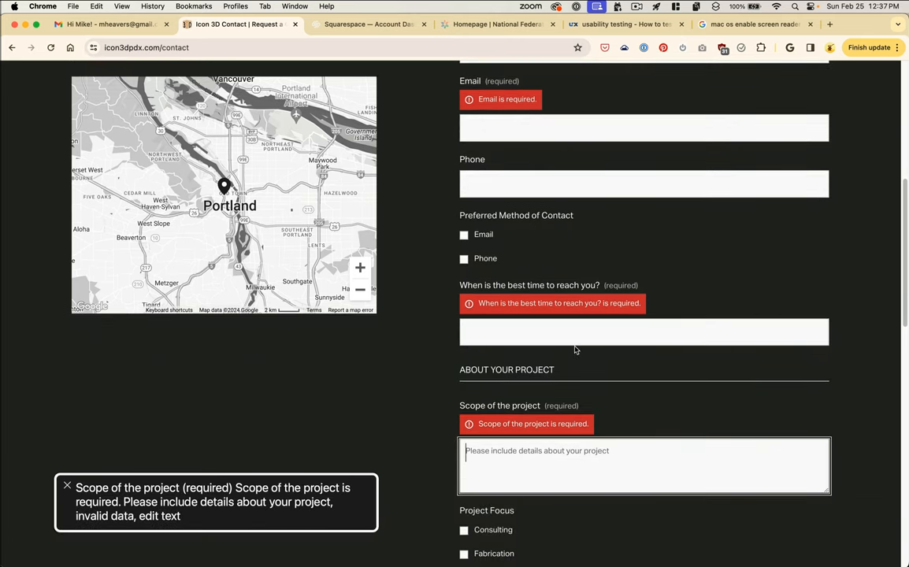
scroll(down, 3)
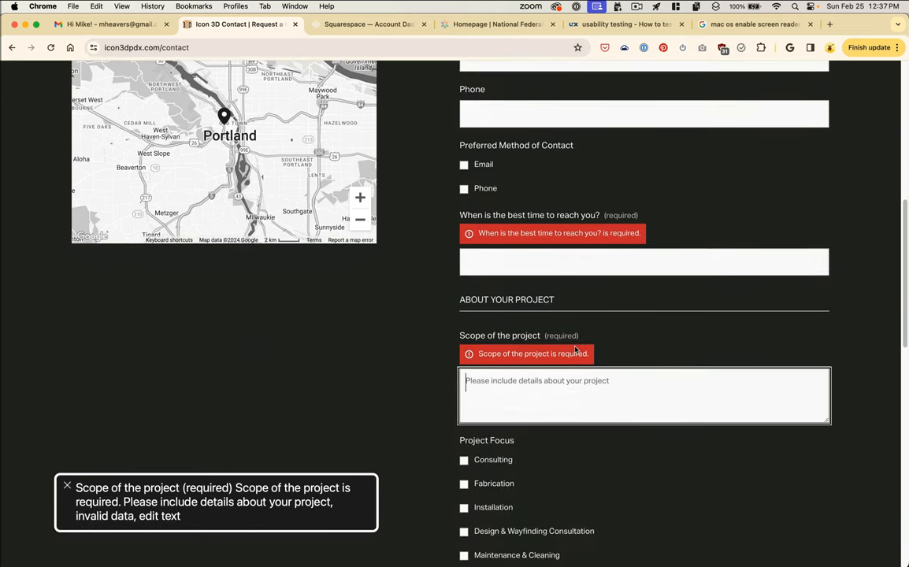
scroll(down, 3)
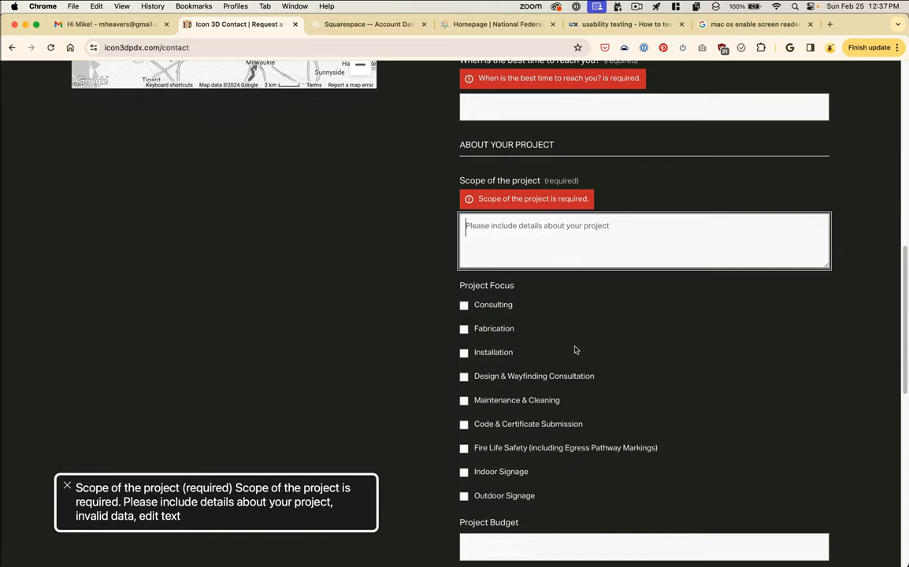
click(464, 329)
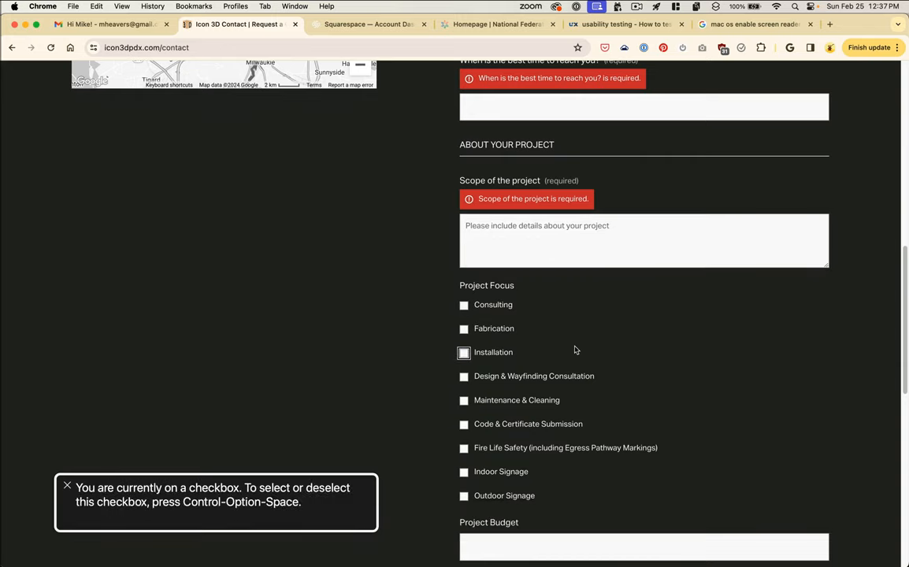
- Move from Project Budget through the required Project Timeframe to the newsletter First Name field
scroll(down, 3)
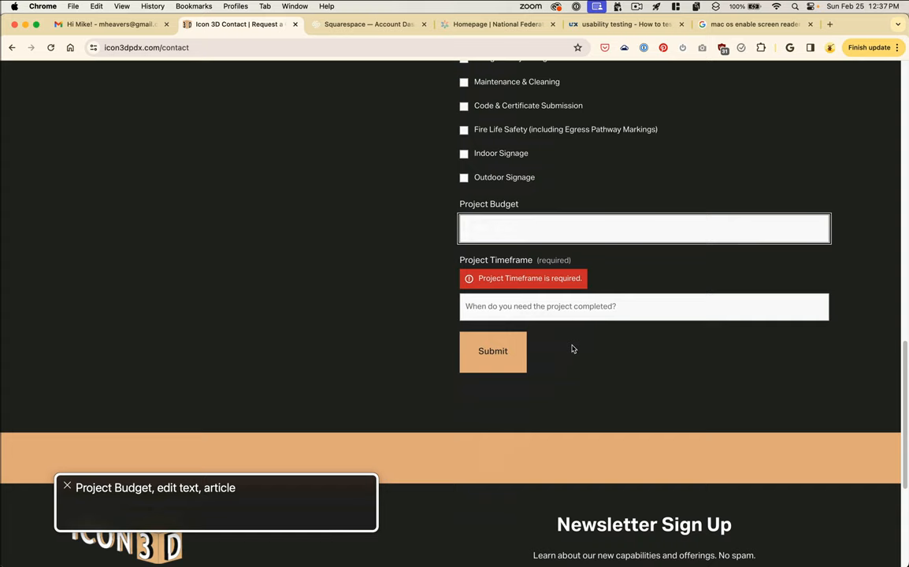
click(644, 306)
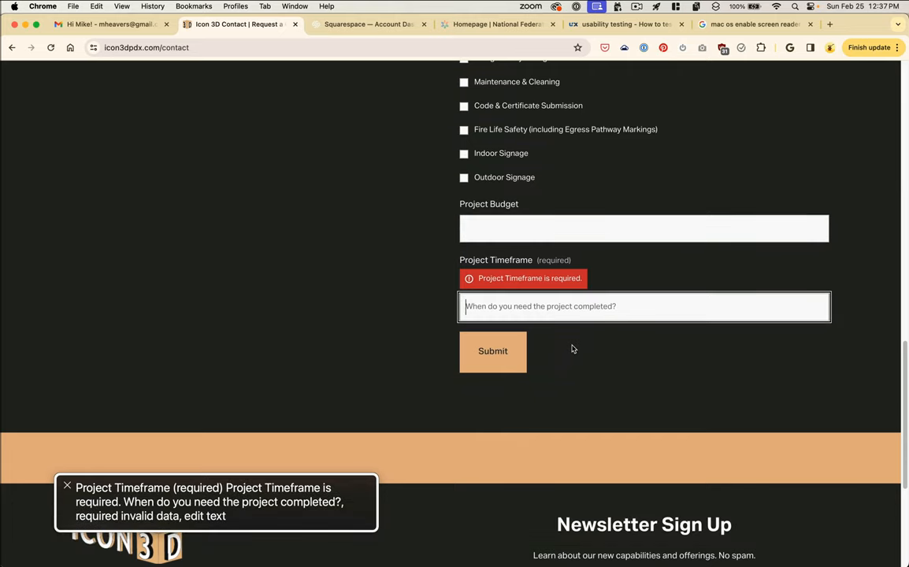
key(Tab)
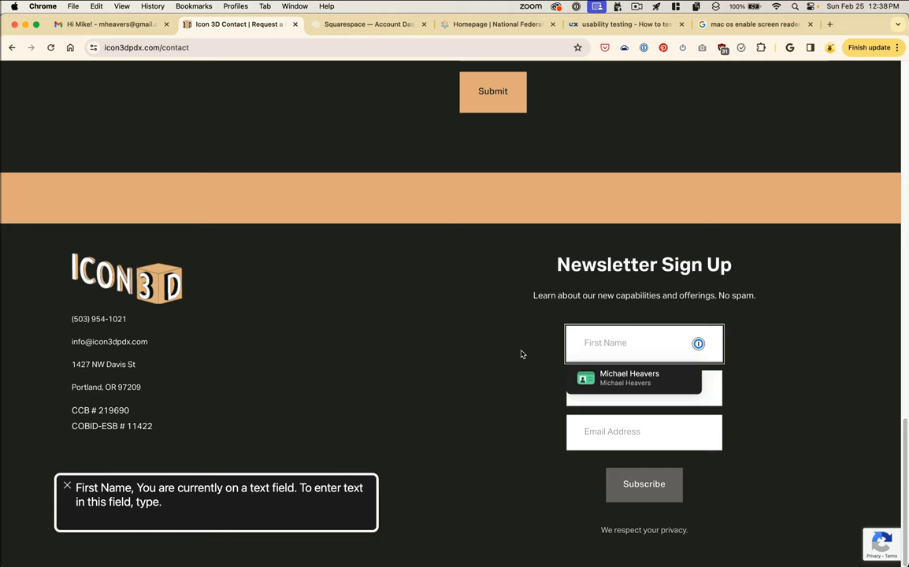
- Switch to the VoiceOver general commands tab and scroll through its command table
click(797, 24)
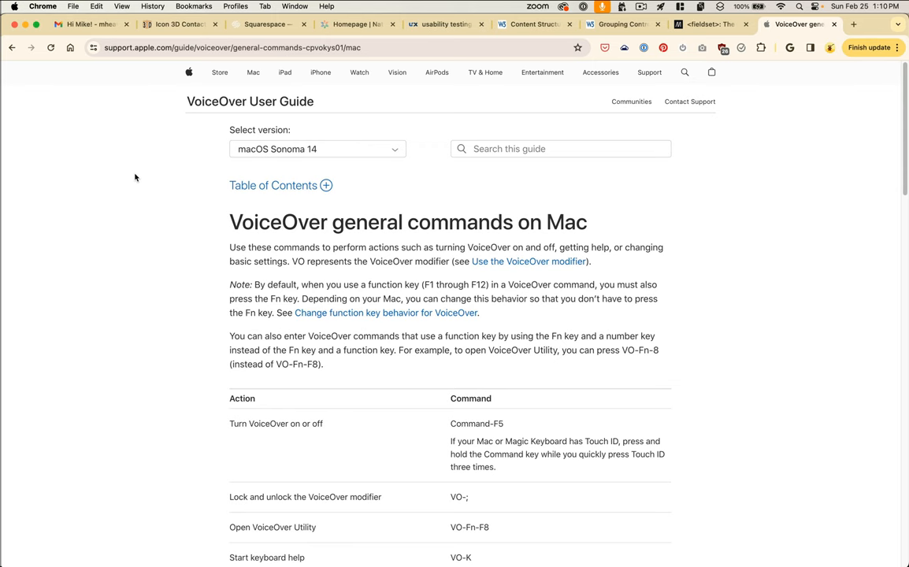
mouse_move(150, 196)
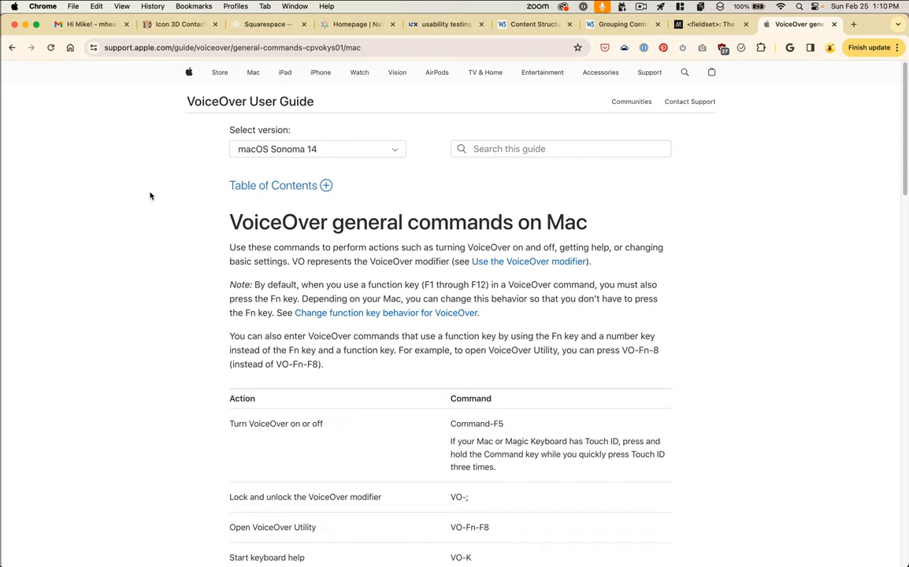
scroll(down, 3)
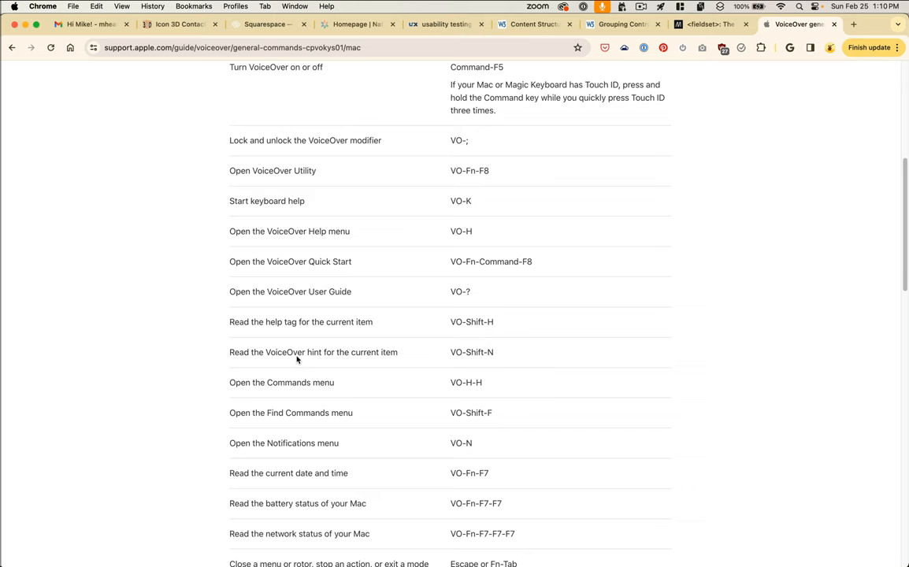
scroll(down, 3)
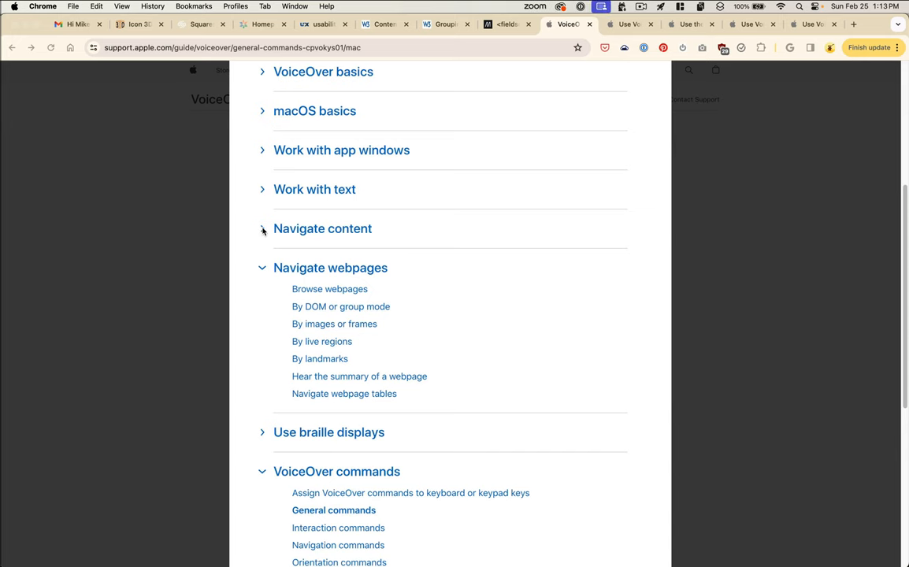
- Switch to the VoiceOver rotor guide page and scroll through its instructions
click(322, 341)
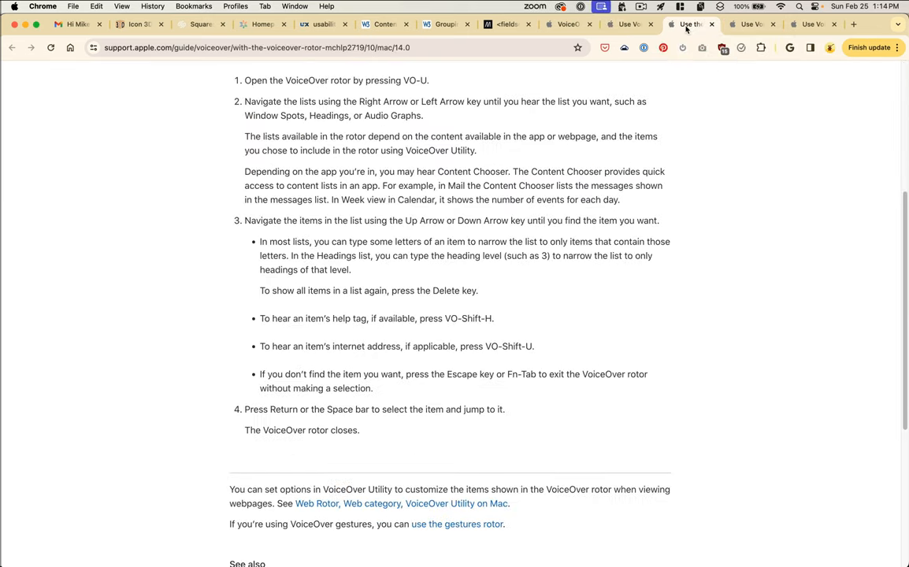
scroll(up, 3)
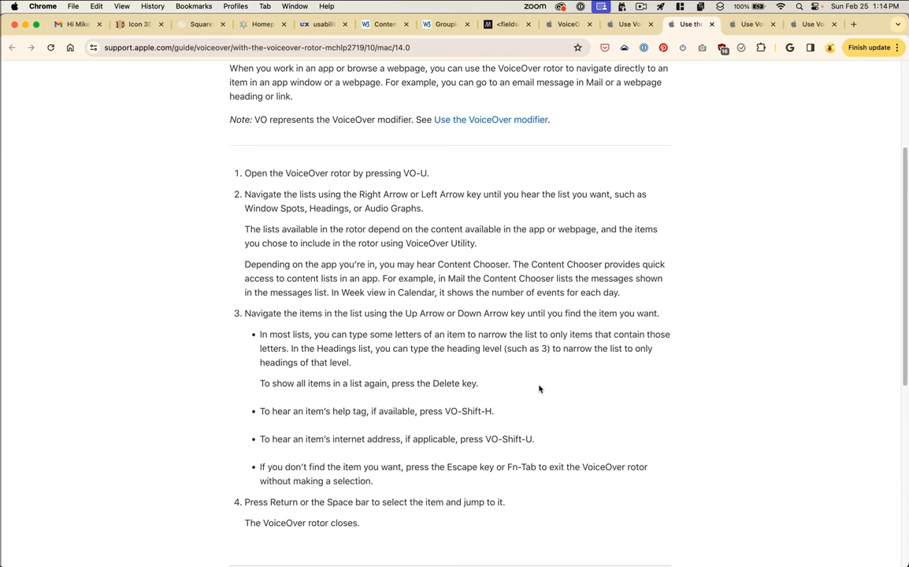
scroll(down, 3)
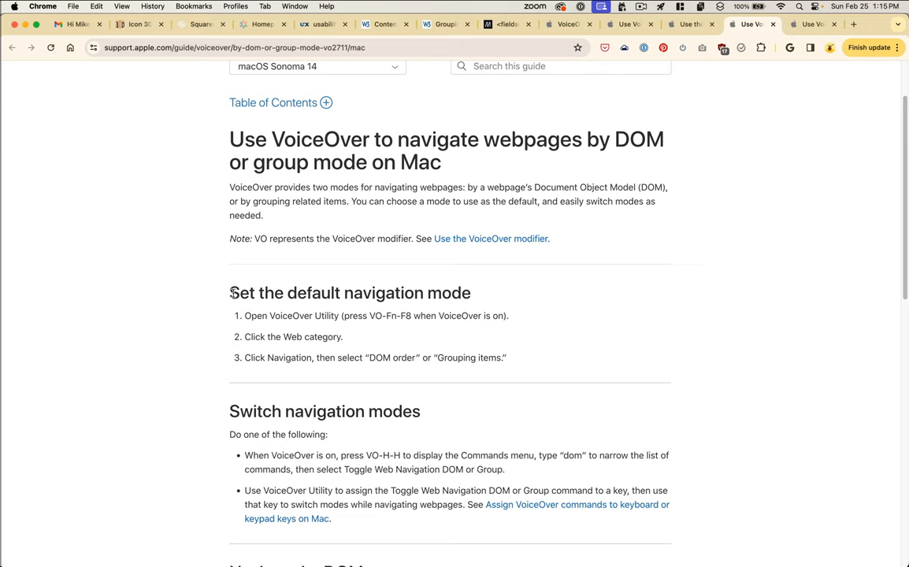
mouse_move(317, 341)
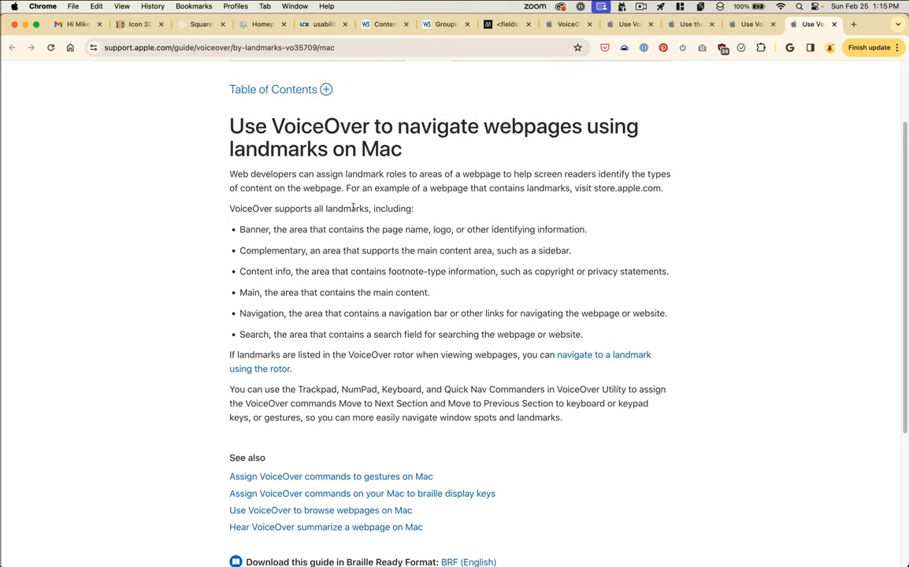
mouse_move(326, 223)
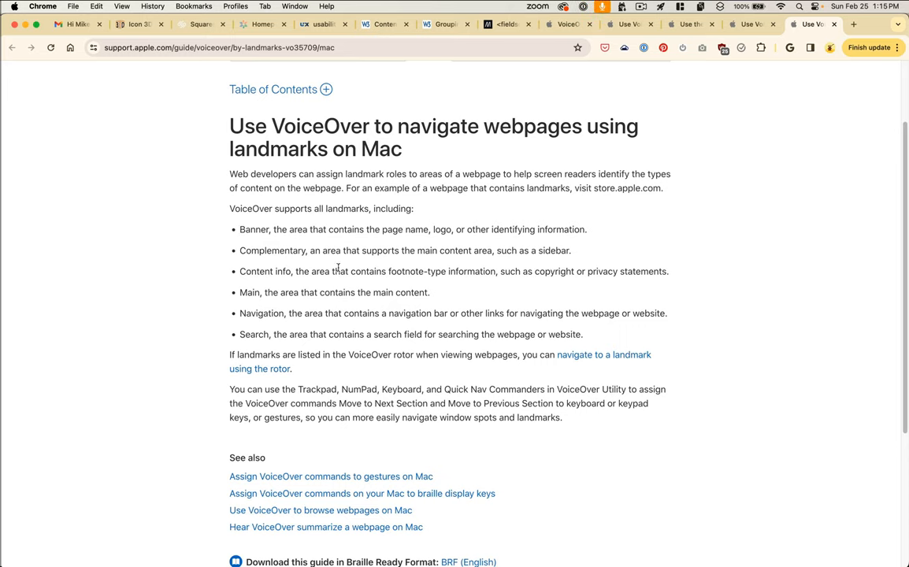
mouse_move(258, 323)
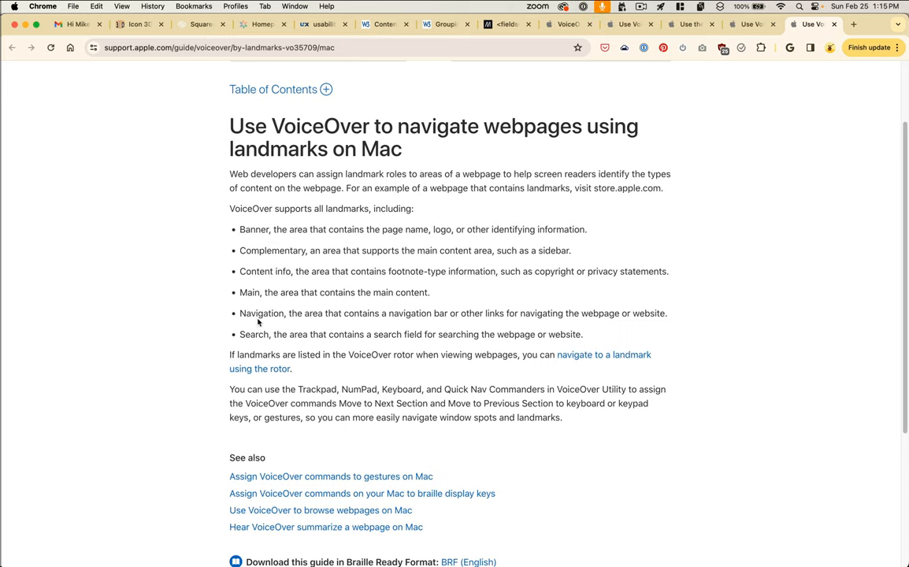
- Return to the Icon 3D contact page beside DevTools and switch to VoiceOver Utility
click(134, 24)
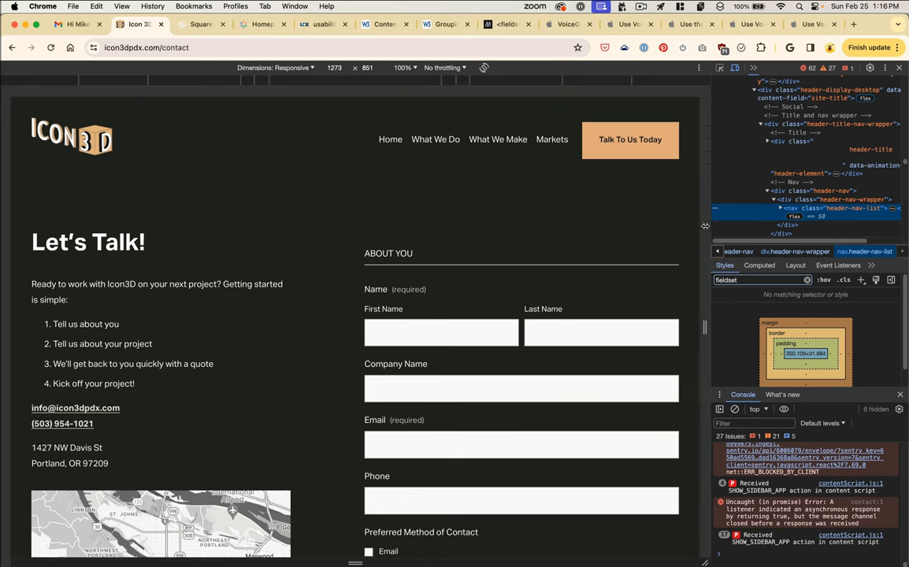
scroll(down, 3)
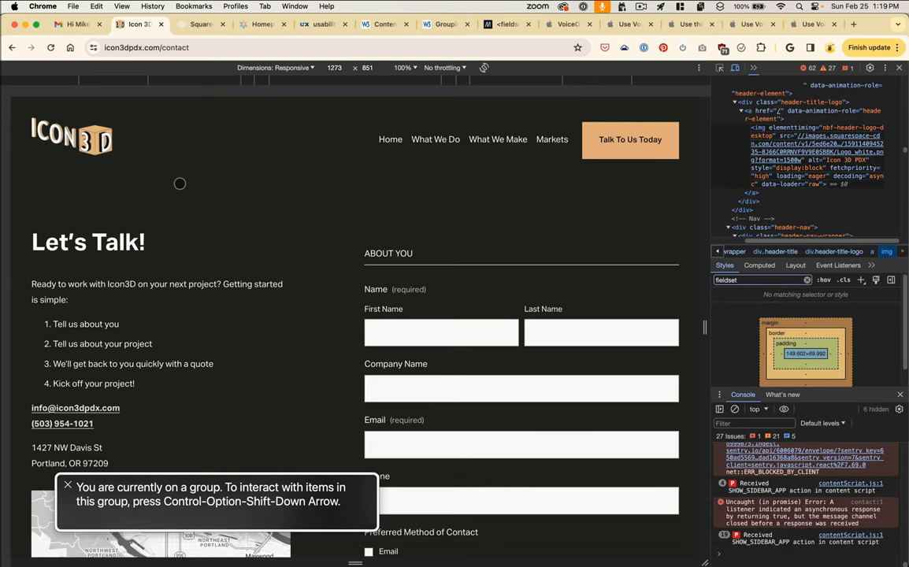
key(cmd+tab)
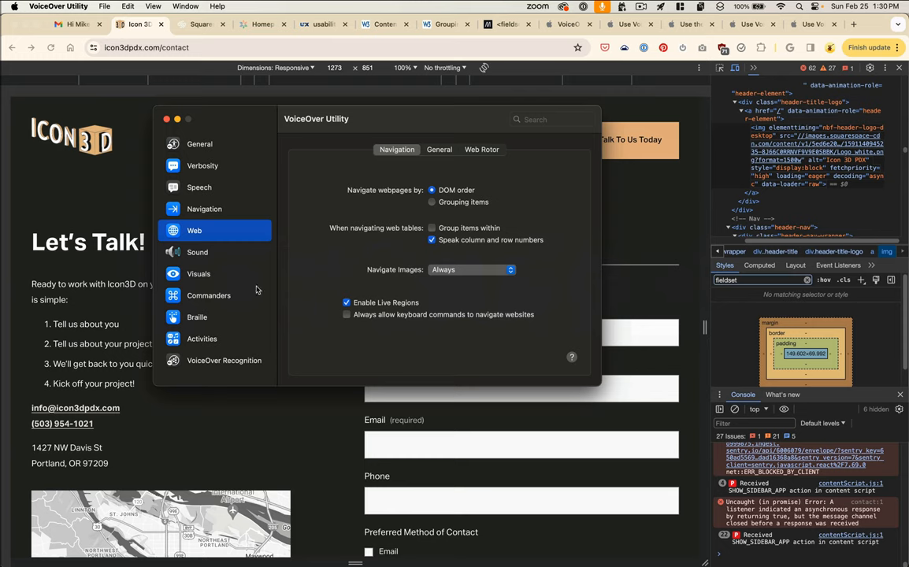
- Show VoiceOver Utility's Verbosity Speech settings, with Default Speech Verbosity at High
click(203, 166)
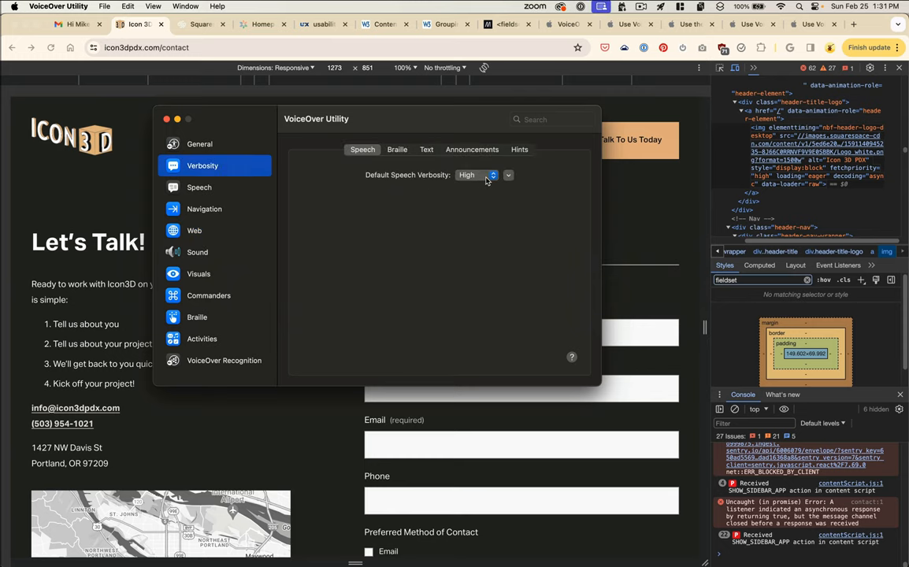
mouse_move(487, 180)
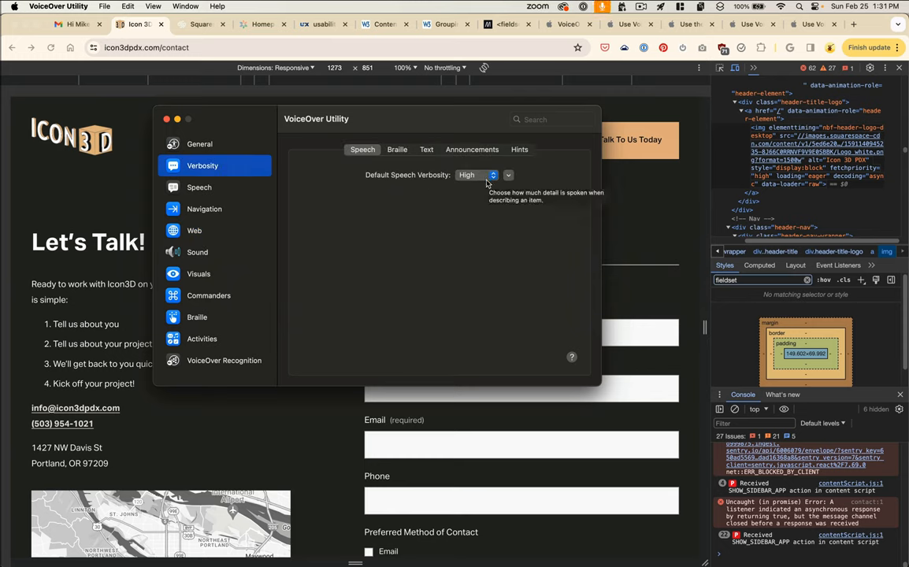
mouse_move(395, 188)
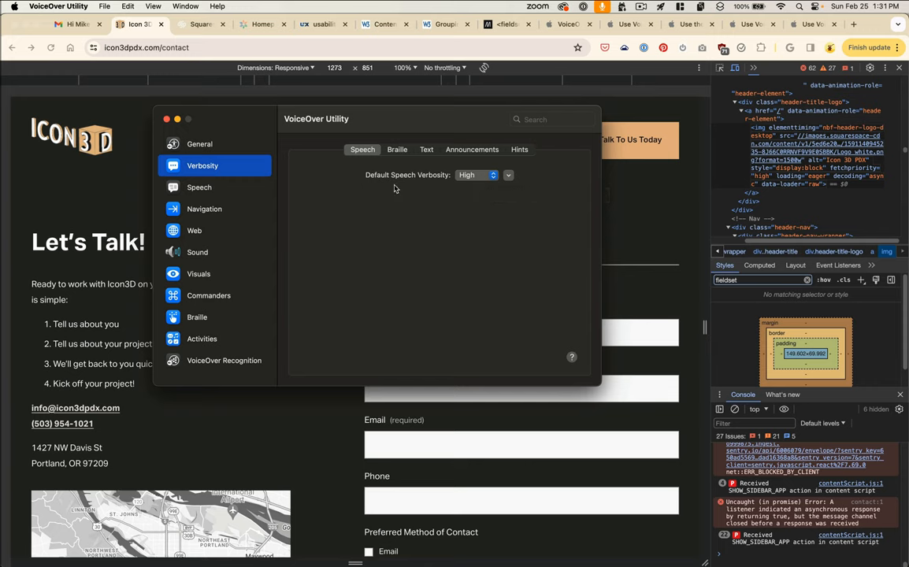
mouse_move(418, 154)
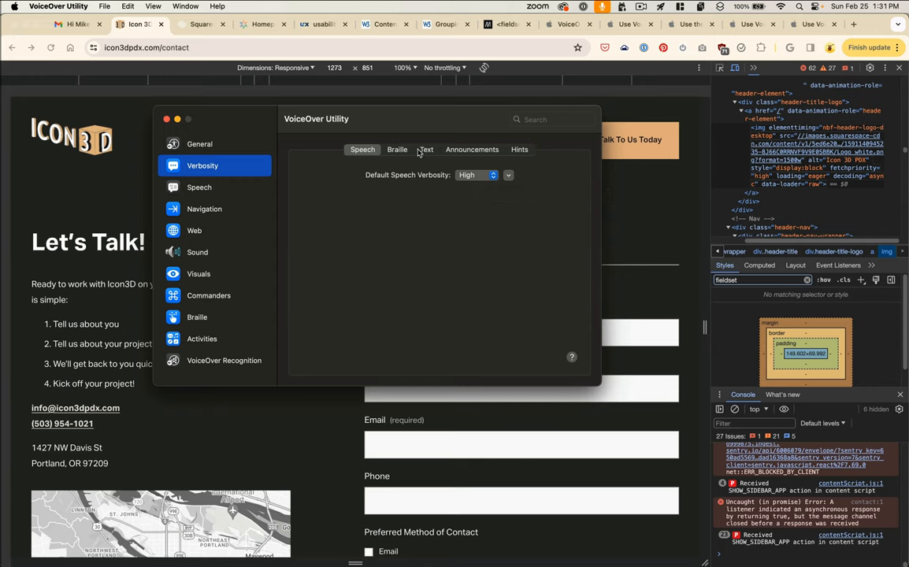
click(473, 175)
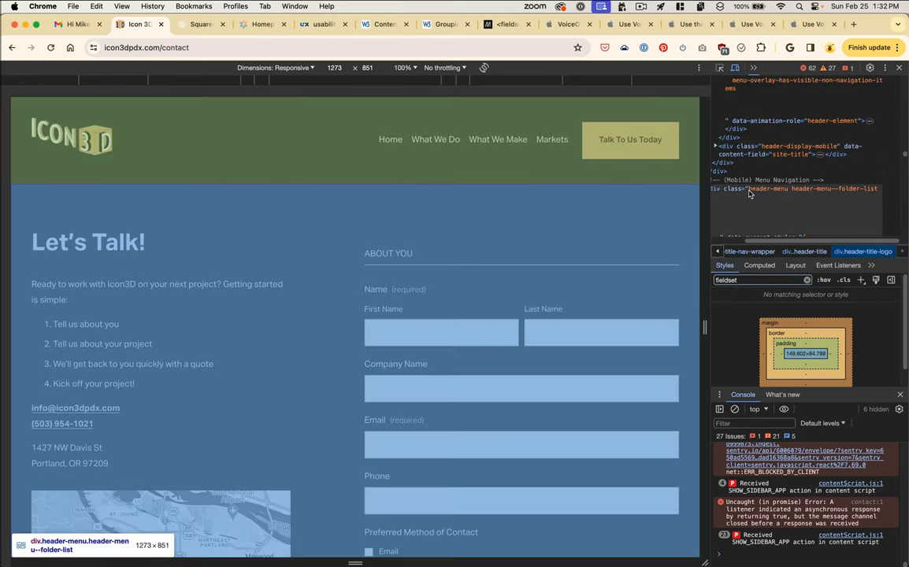
- Scroll through the contact page's header menu markup in DevTools
scroll(down, 3)
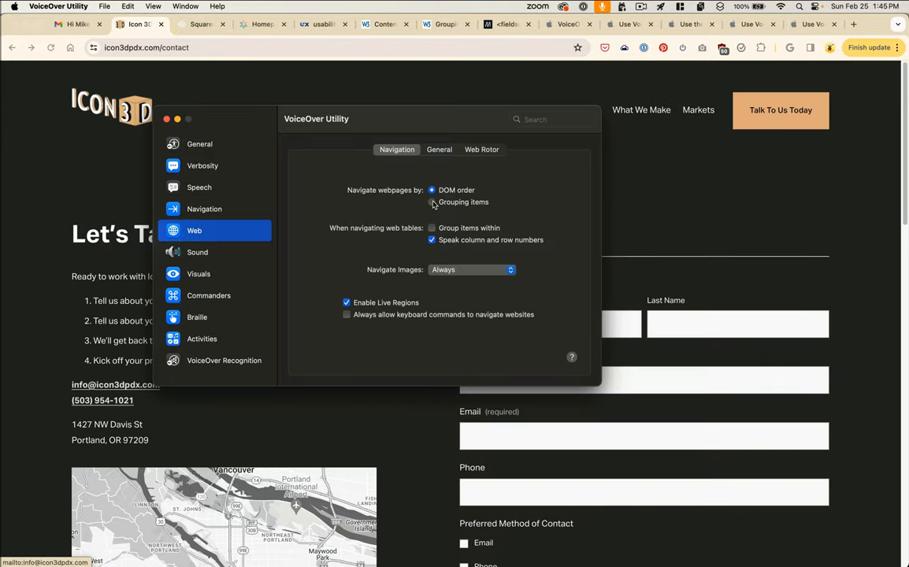
- Set web navigation to Grouping items, turn off spoken usage hints, and close VoiceOver Utility
click(432, 202)
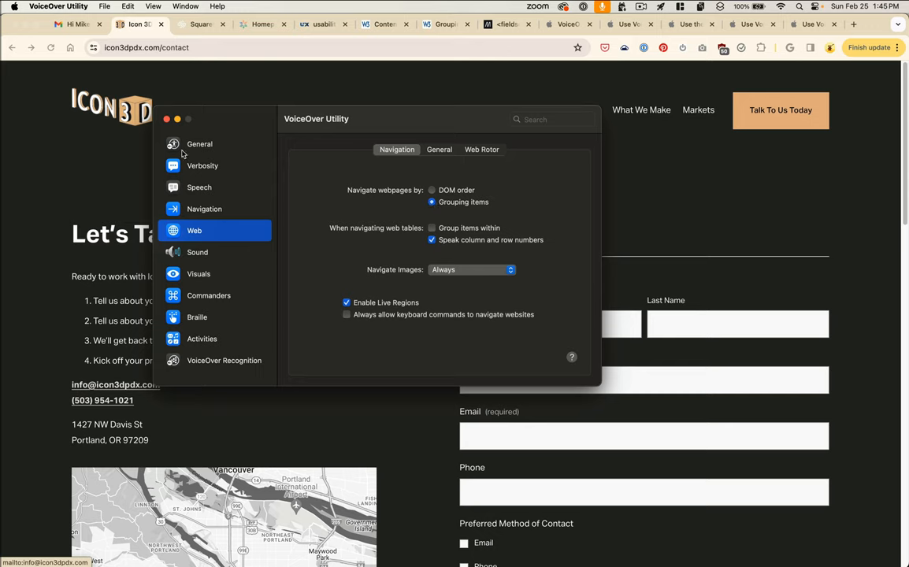
mouse_move(167, 119)
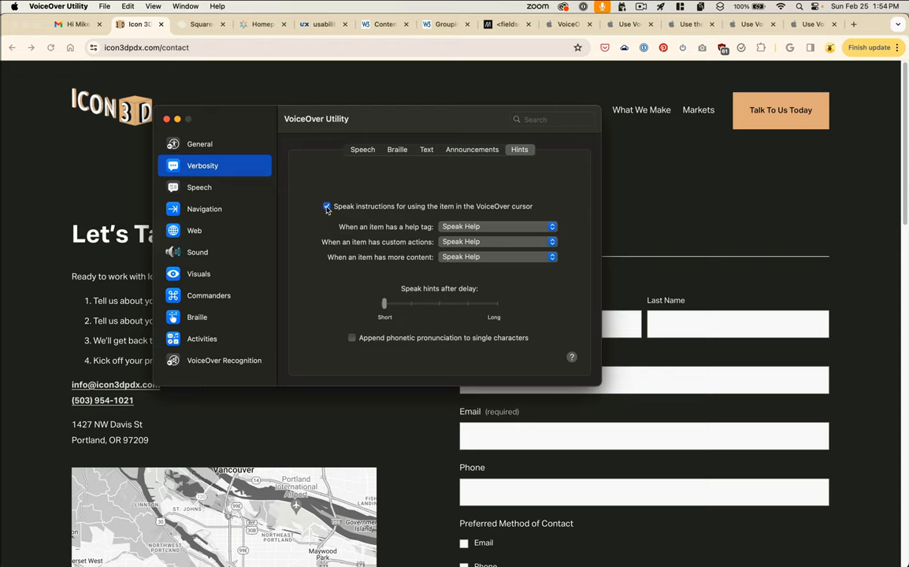
click(327, 205)
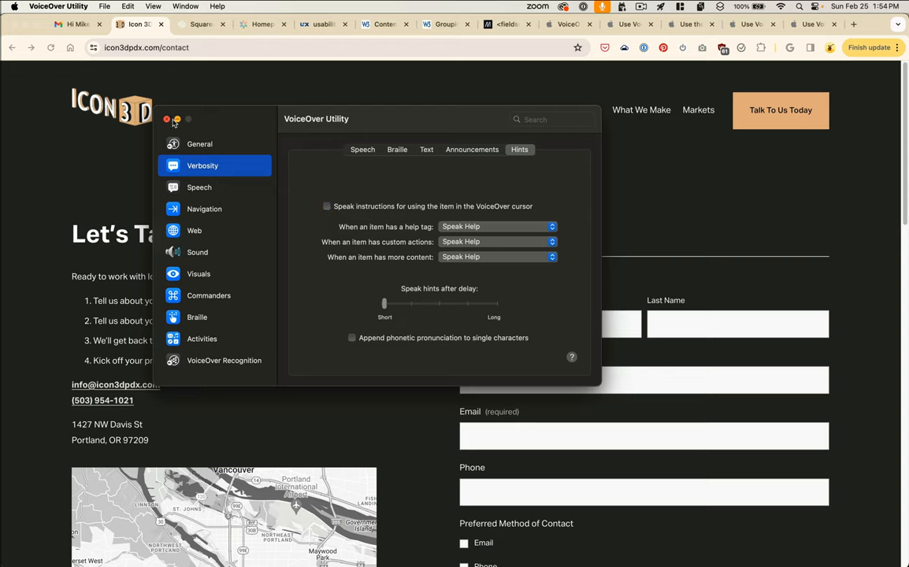
click(167, 119)
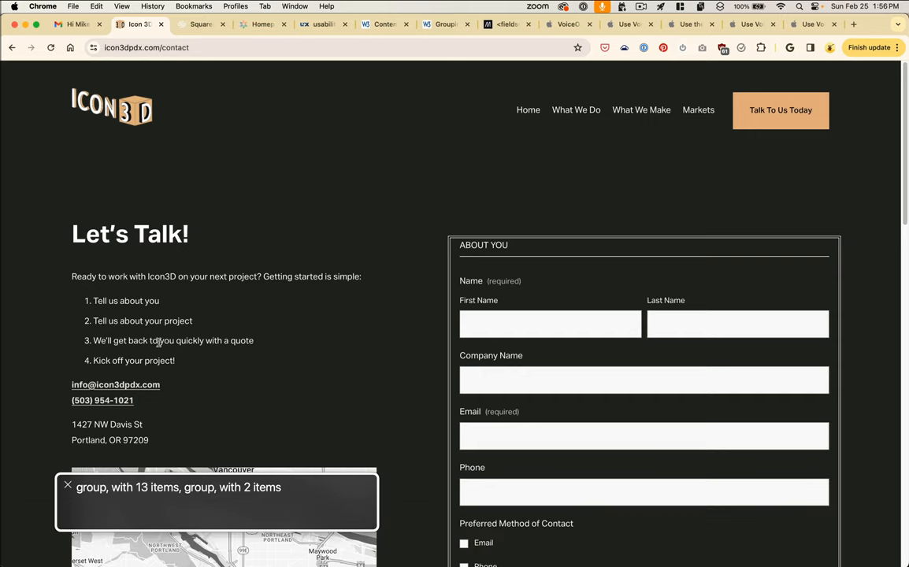
- Move VoiceOver into the form to the 3-item Preferred Method of Contact group
key(alt+shift+2)
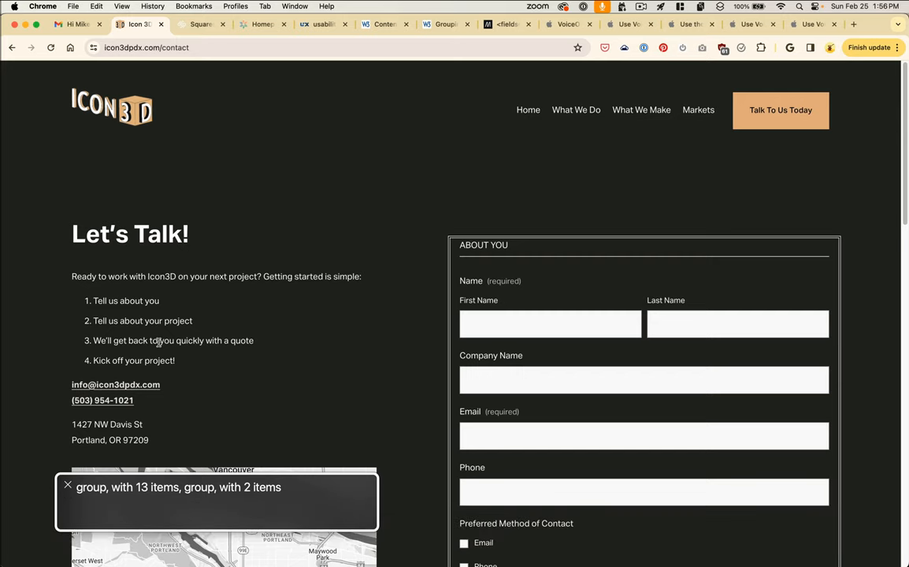
mouse_move(93, 453)
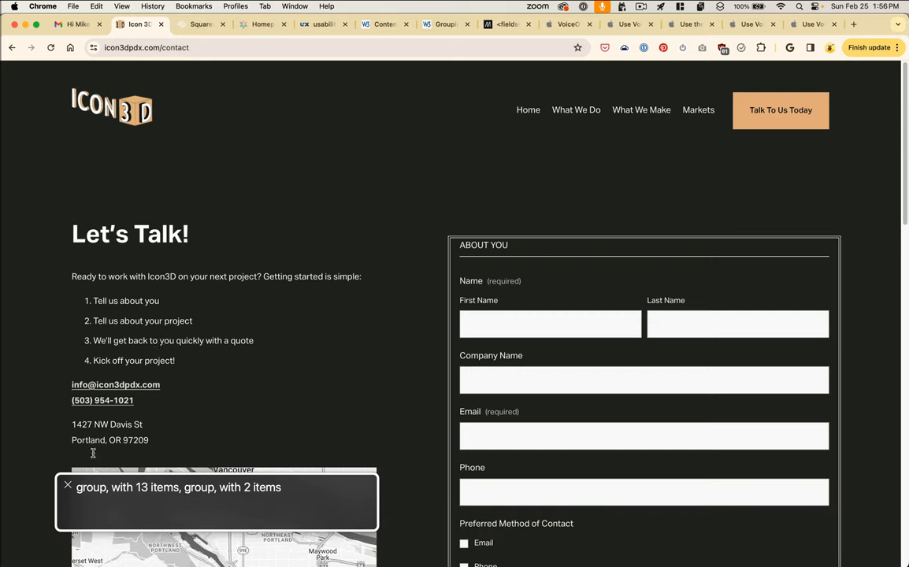
click(550, 324)
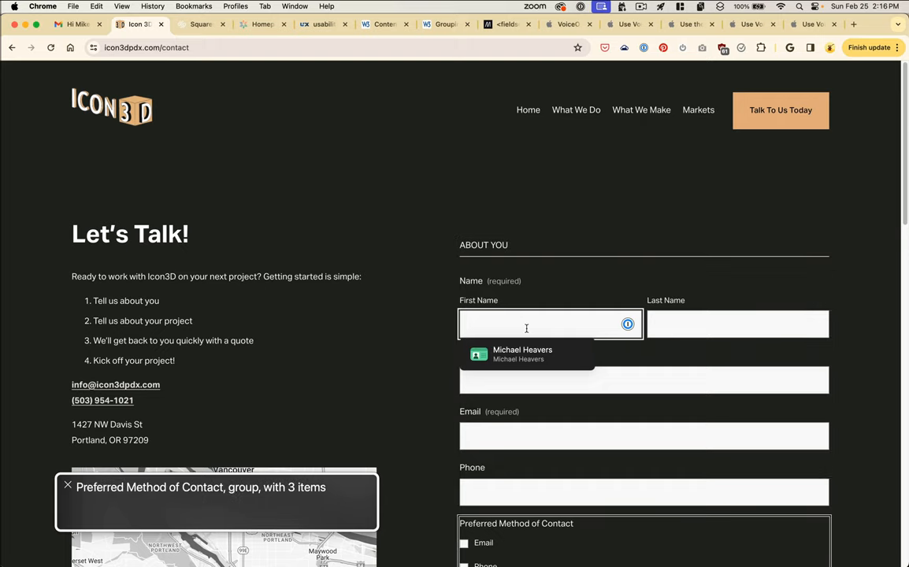
- Scroll DevTools to the 'When is the best time to reach you?' field markup
scroll(down, 3)
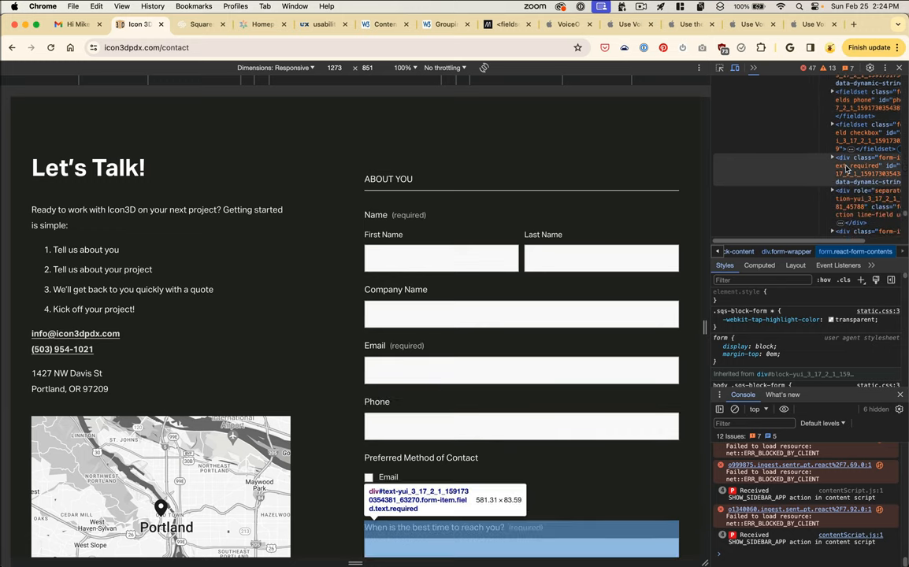
- Scroll down to inspect the Project Focus checkbox fieldset and the Submit button markup
scroll(down, 3)
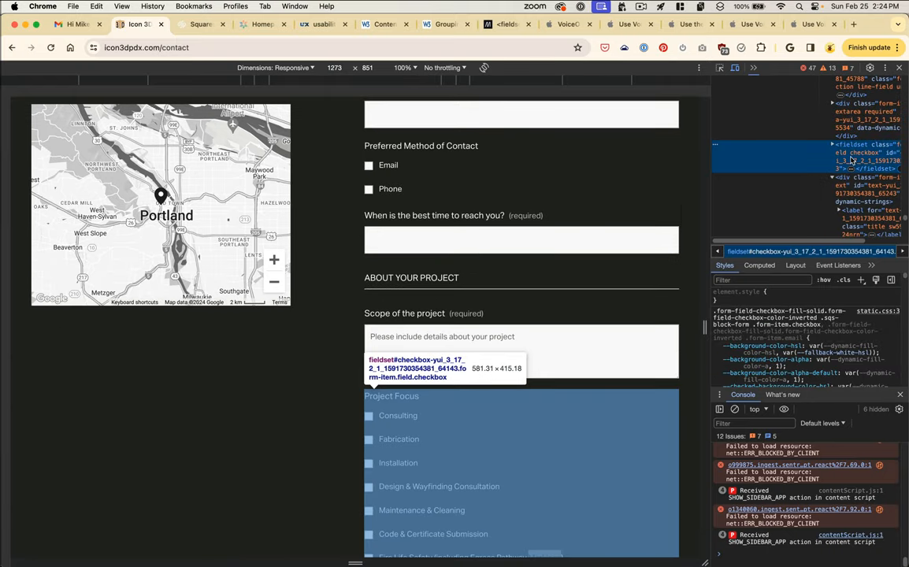
scroll(down, 3)
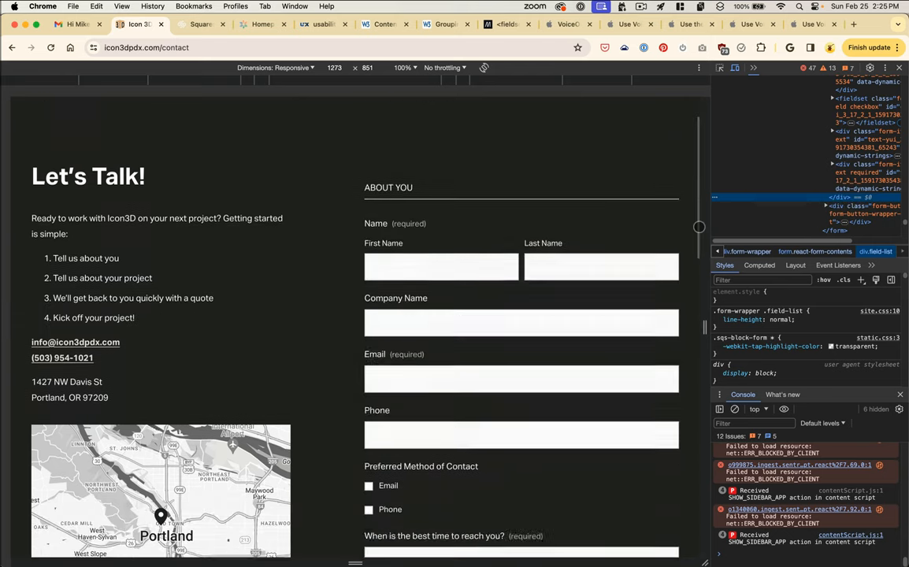
scroll(down, 3)
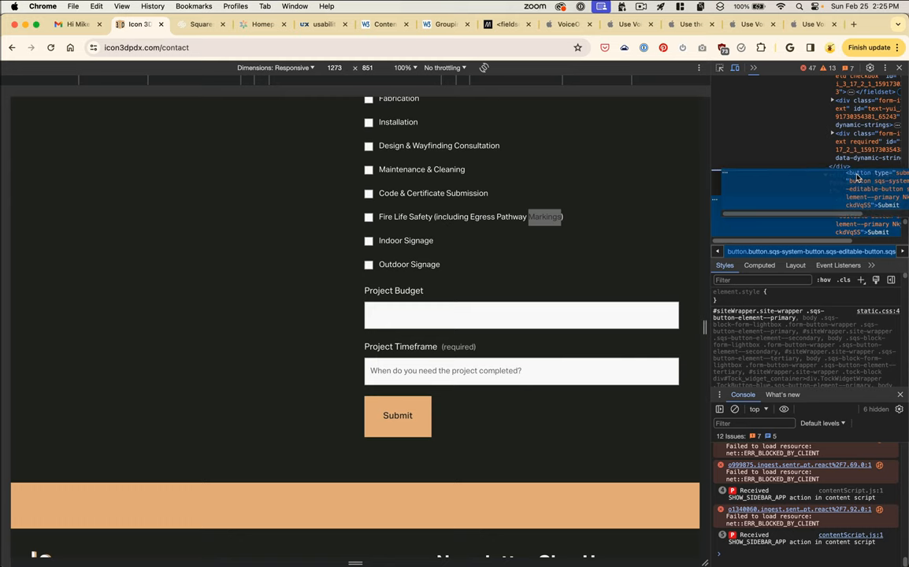
mouse_move(397, 415)
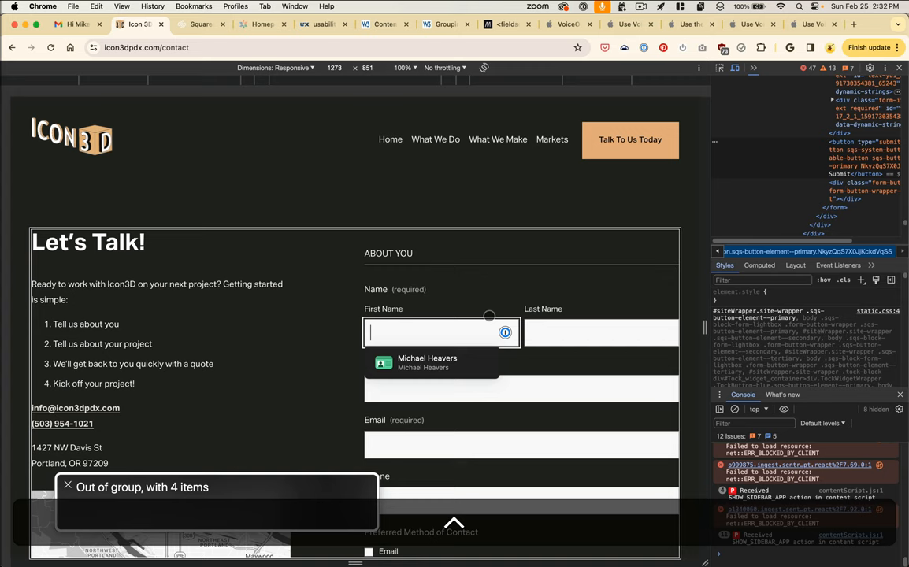
- Scroll to the Newsletter Sign Up's First Name and Last Name group for VoiceOver
scroll(down, 3)
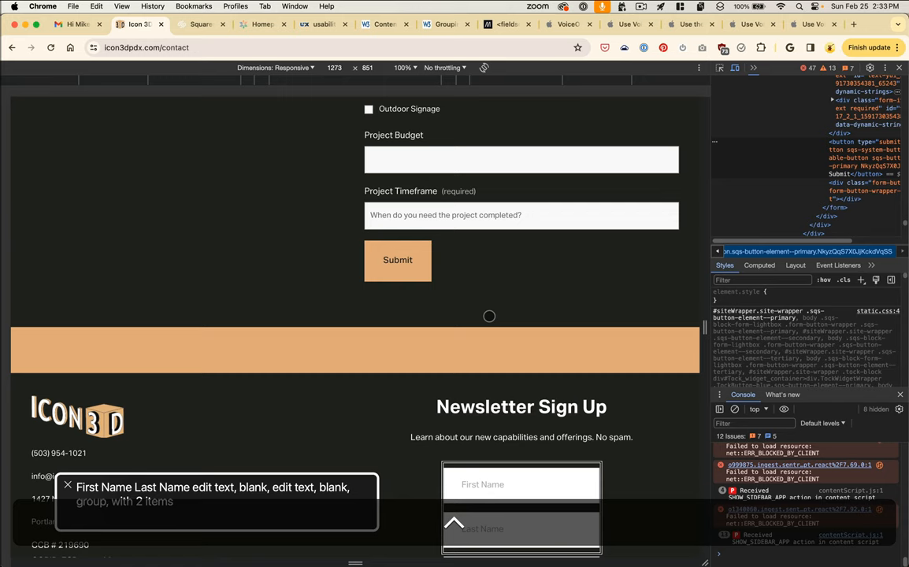
- Scroll down so VoiceOver reaches the newsletter's Email Address field
scroll(down, 3)
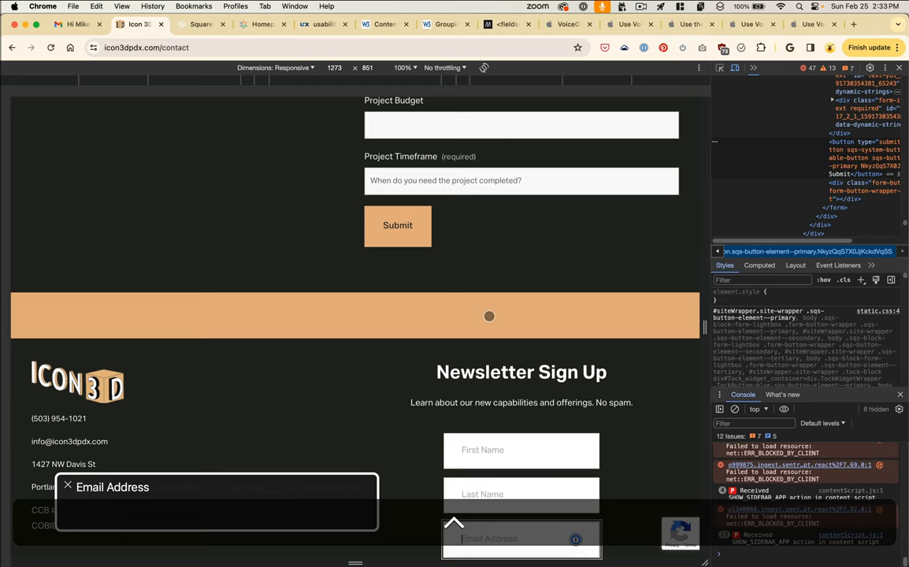
scroll(down, 3)
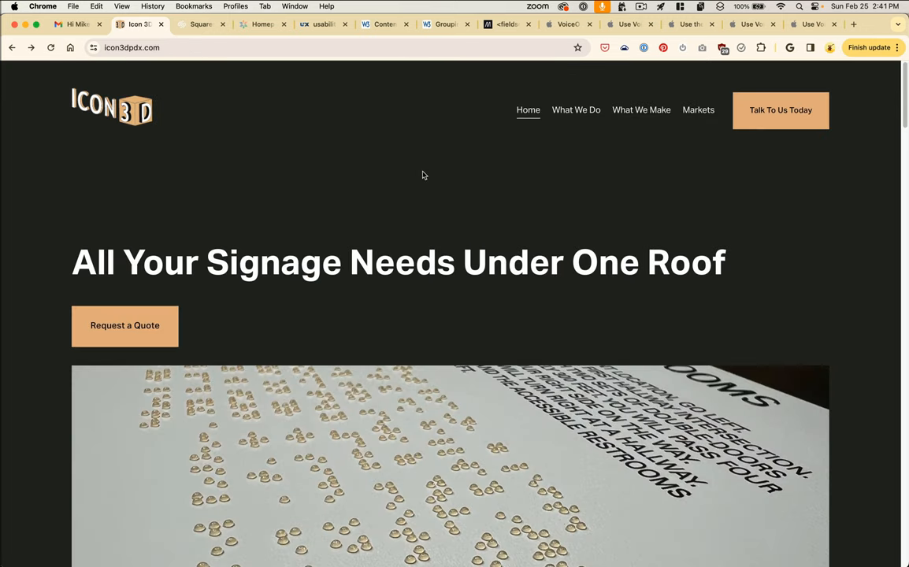
mouse_move(576, 110)
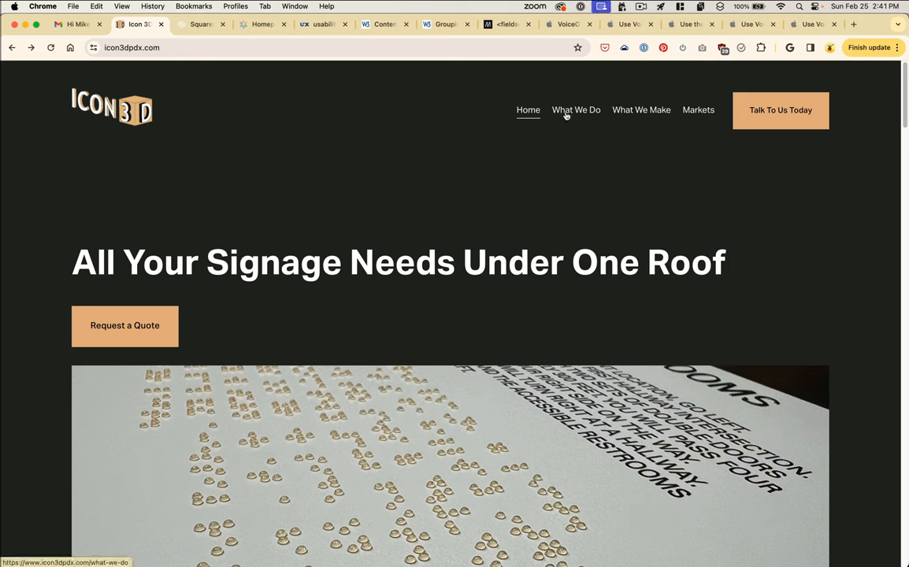
mouse_move(566, 115)
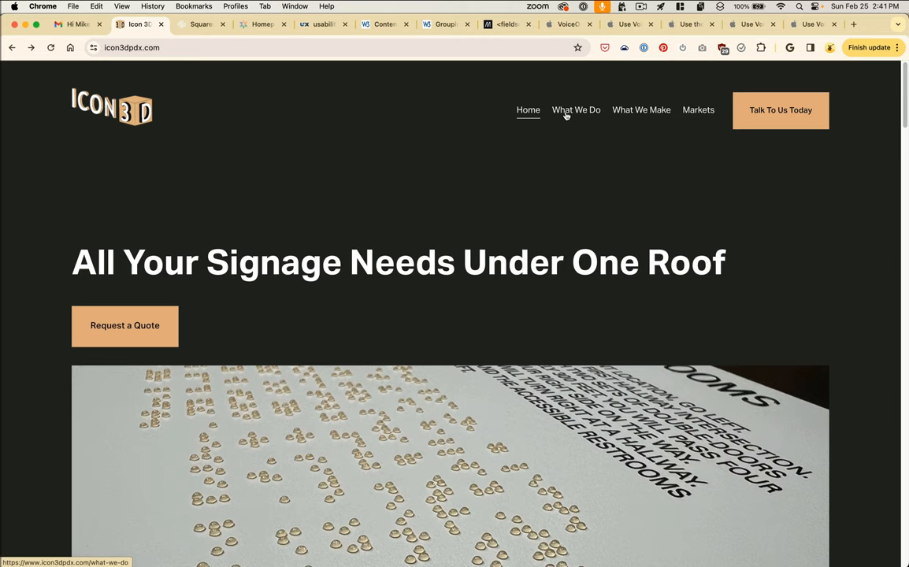
mouse_move(561, 123)
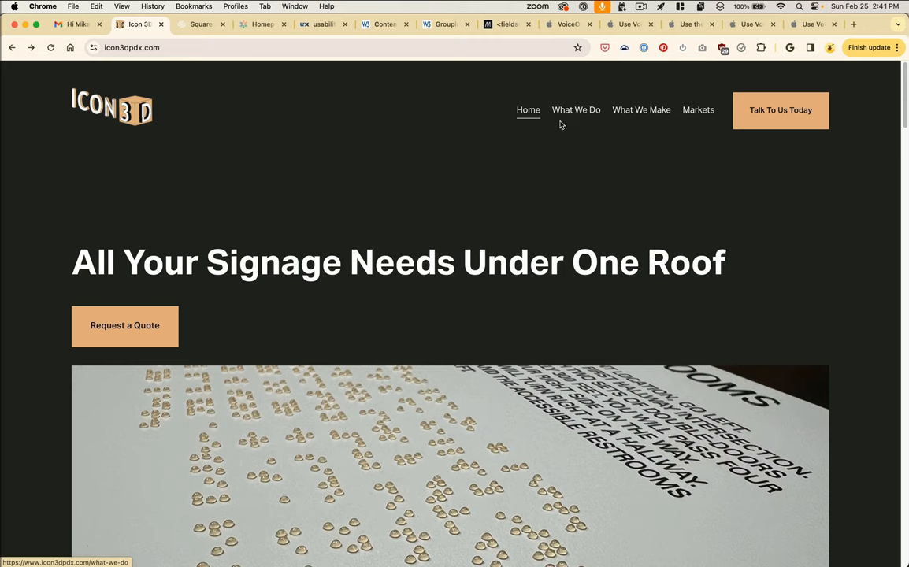
mouse_move(292, 240)
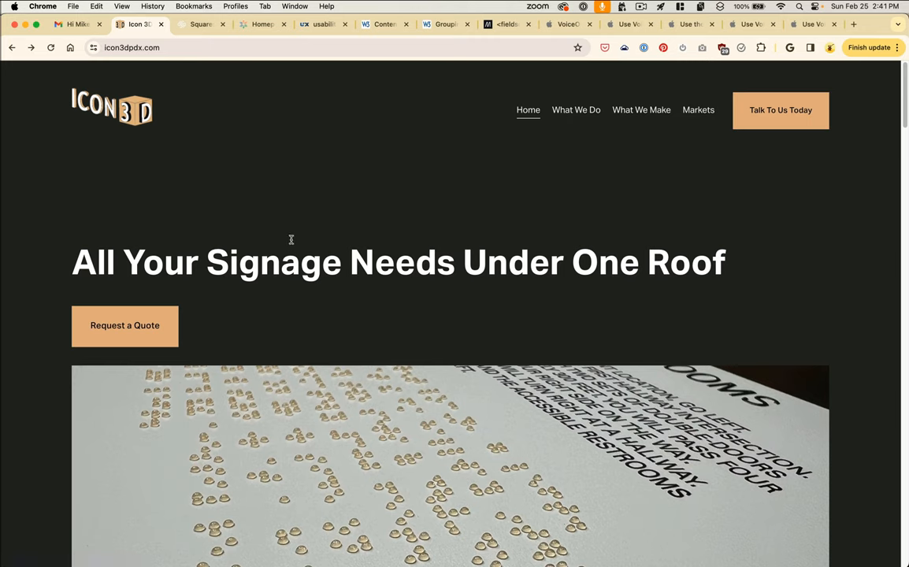